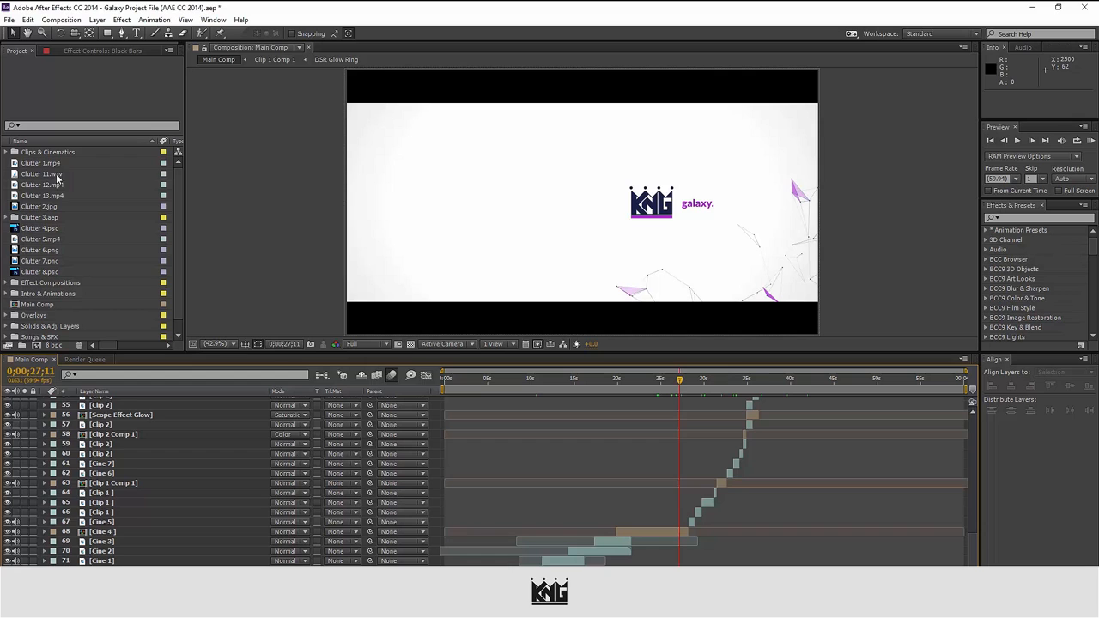
# Step: Inspect the Clutter items (1.mp4, 2.jpg, 11.wav, 12.mp4, 13.mp4) in the Project panel
pyautogui.click(44, 174)
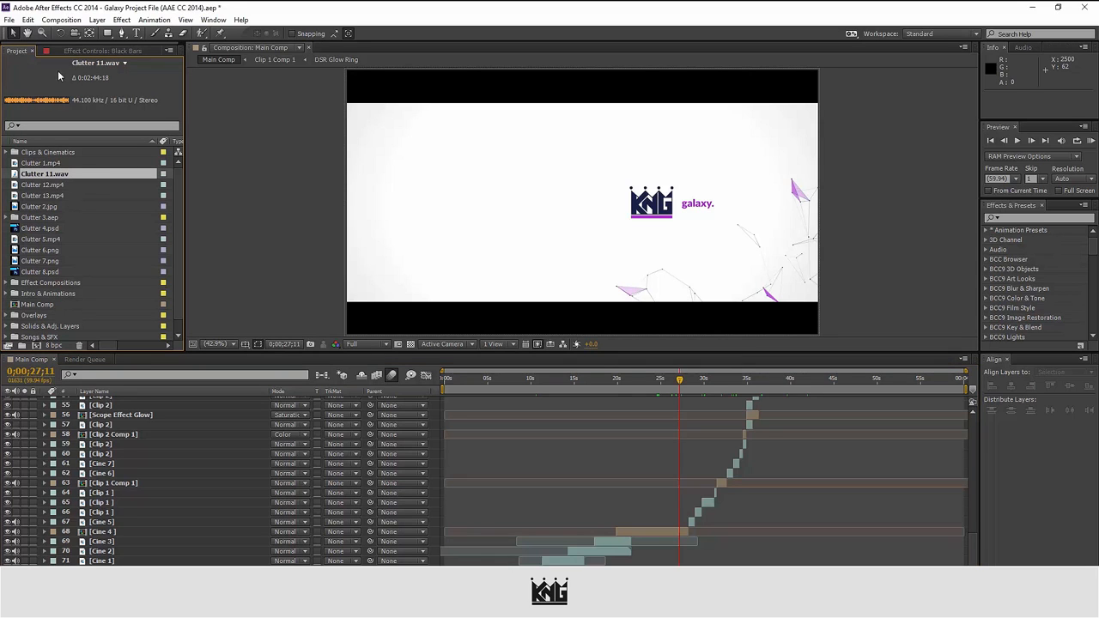
pyautogui.click(43, 195)
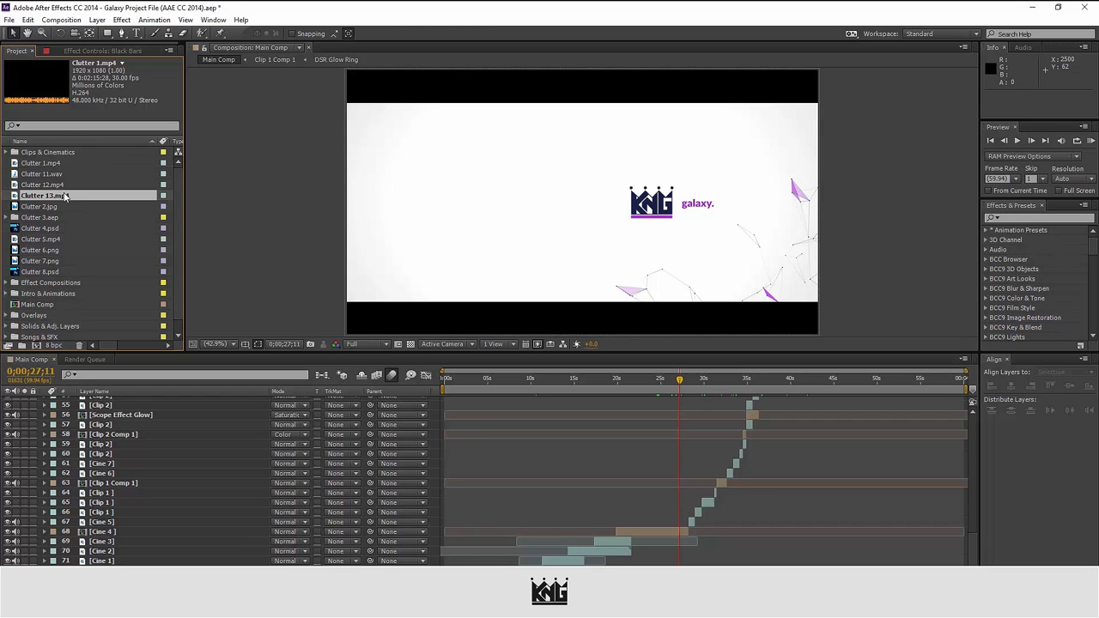
pyautogui.click(45, 194)
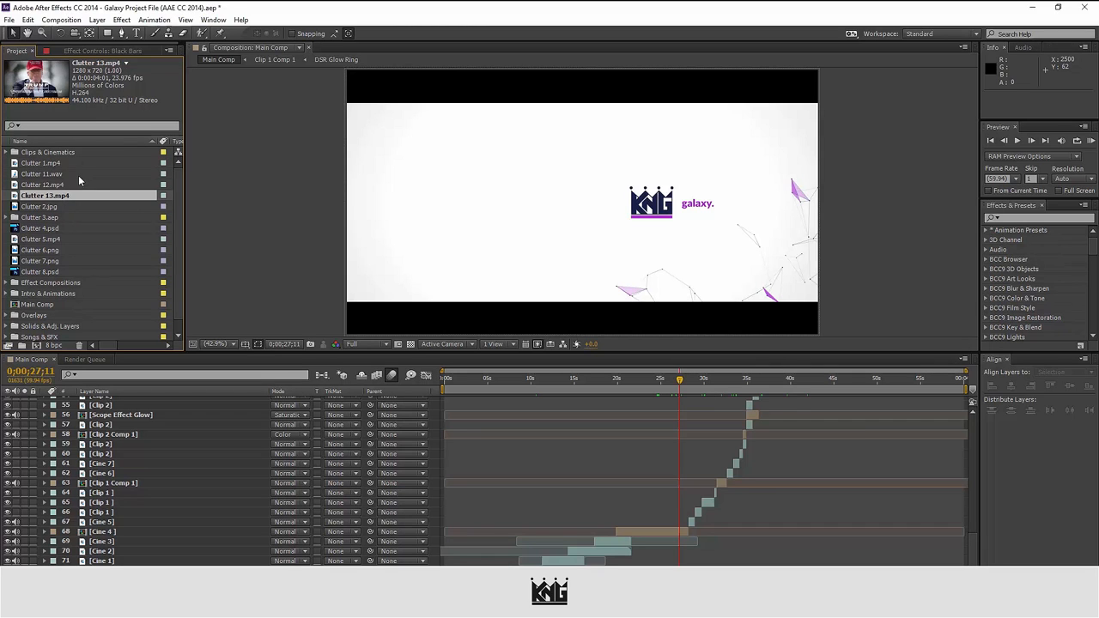
pyautogui.click(44, 173)
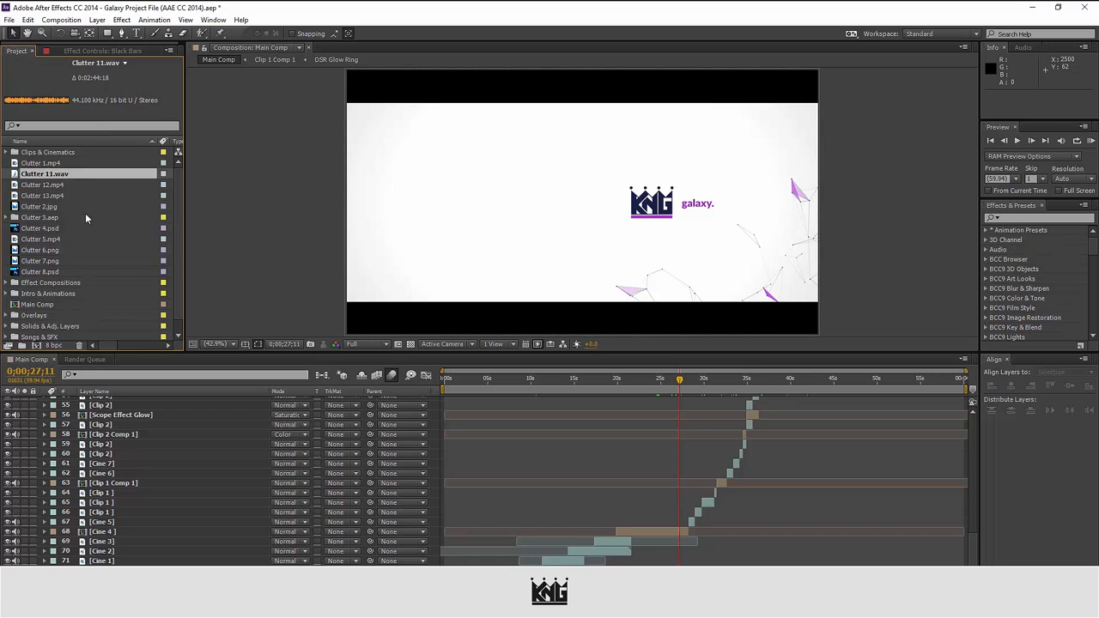
pyautogui.click(39, 206)
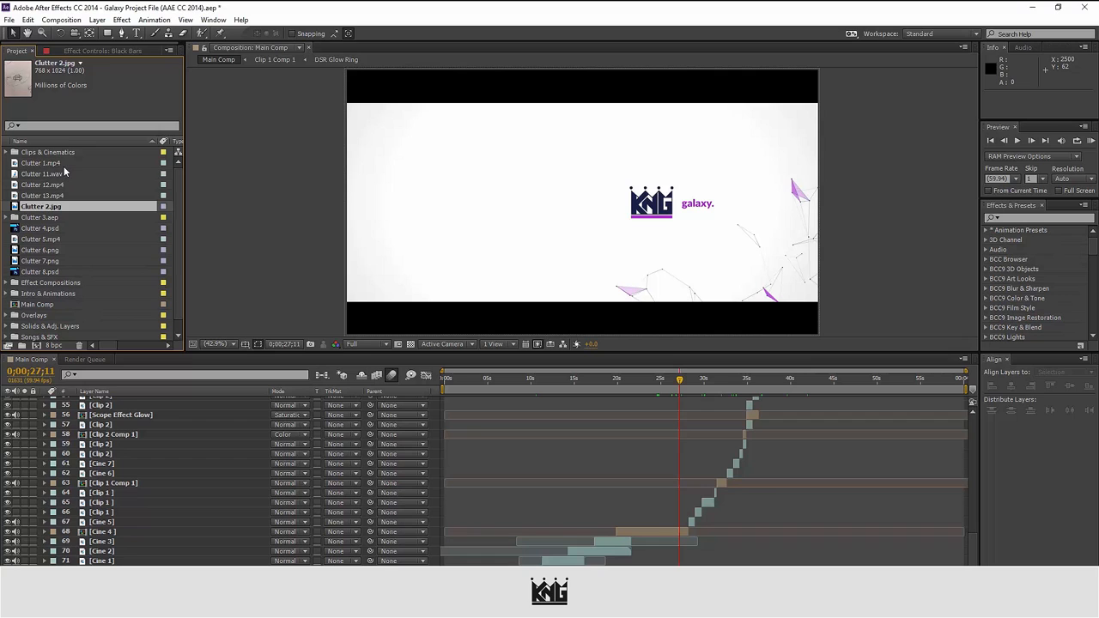
pyautogui.click(43, 162)
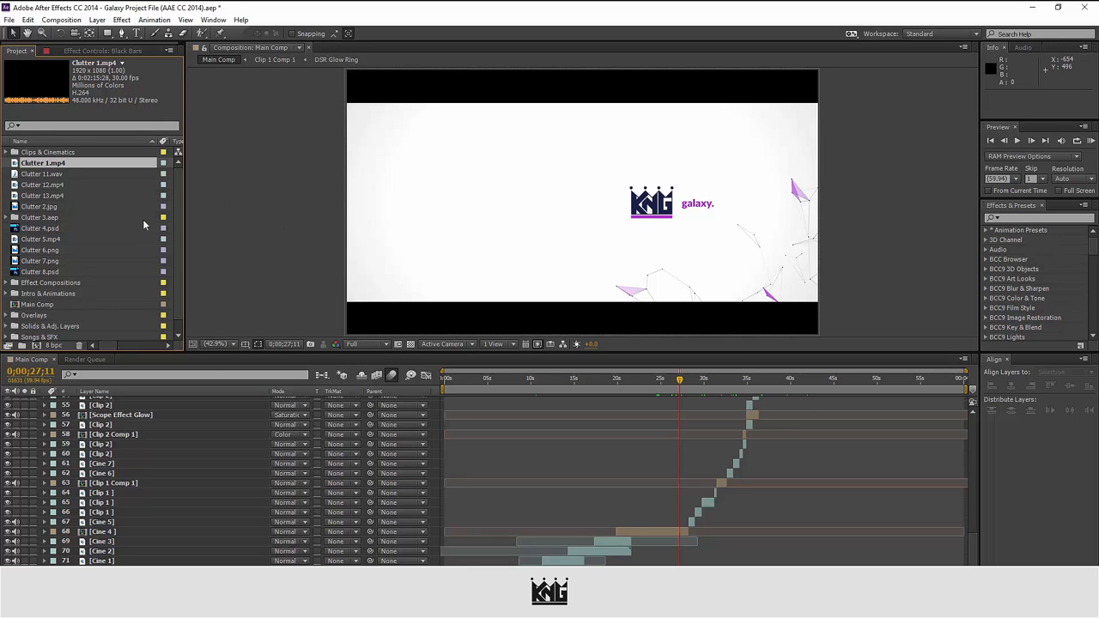
pyautogui.click(44, 196)
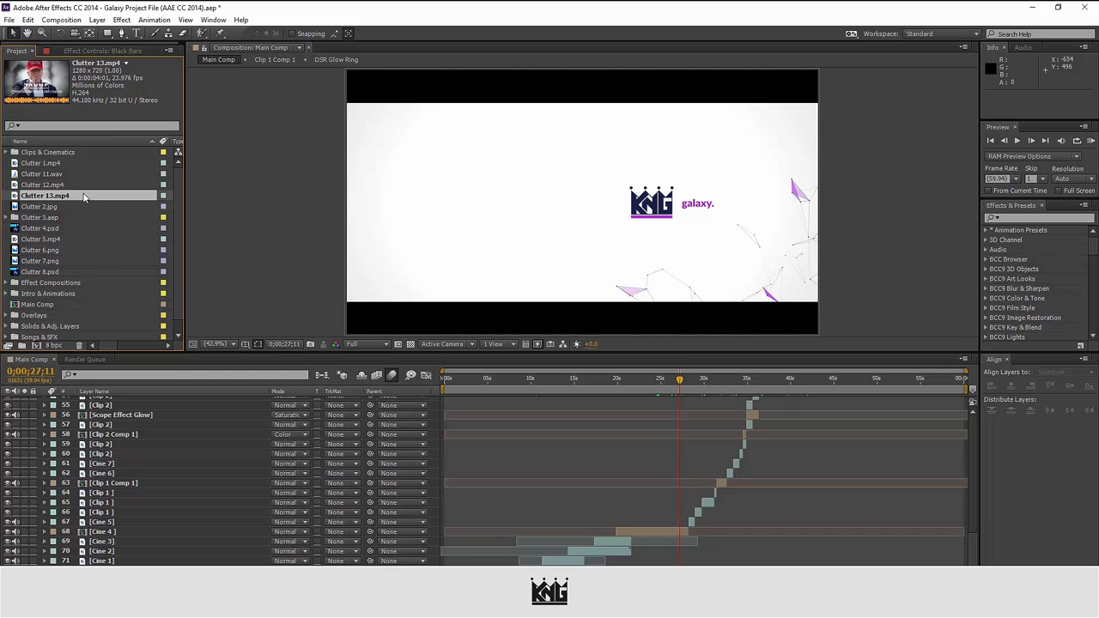
pyautogui.click(48, 185)
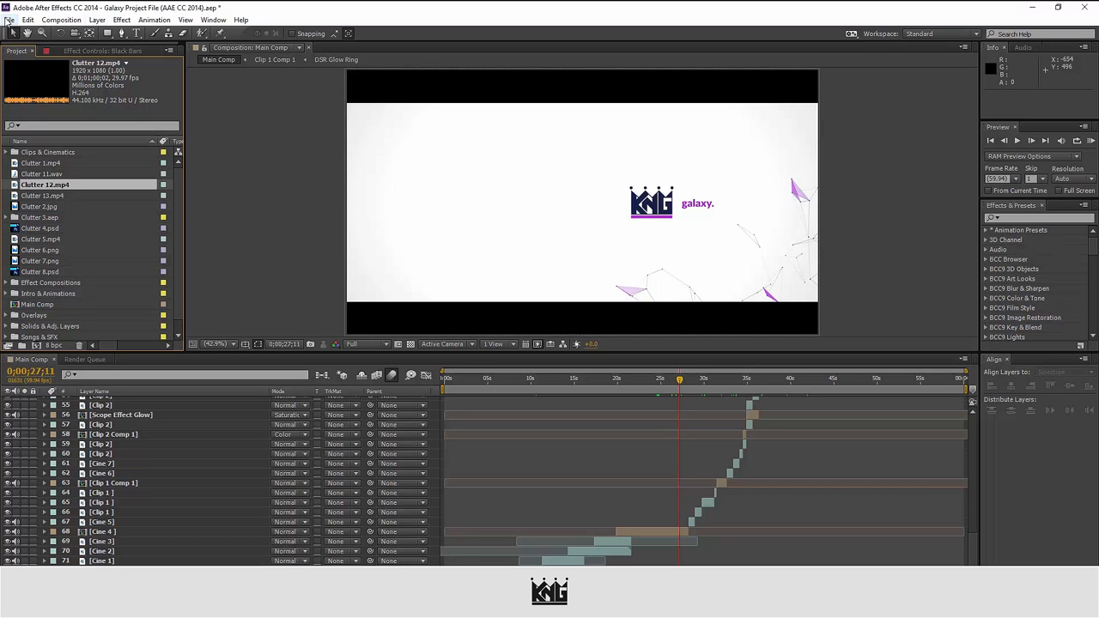
# Step: Remove all unused footage through File > Dependencies and confirm the removal
pyautogui.click(11, 19)
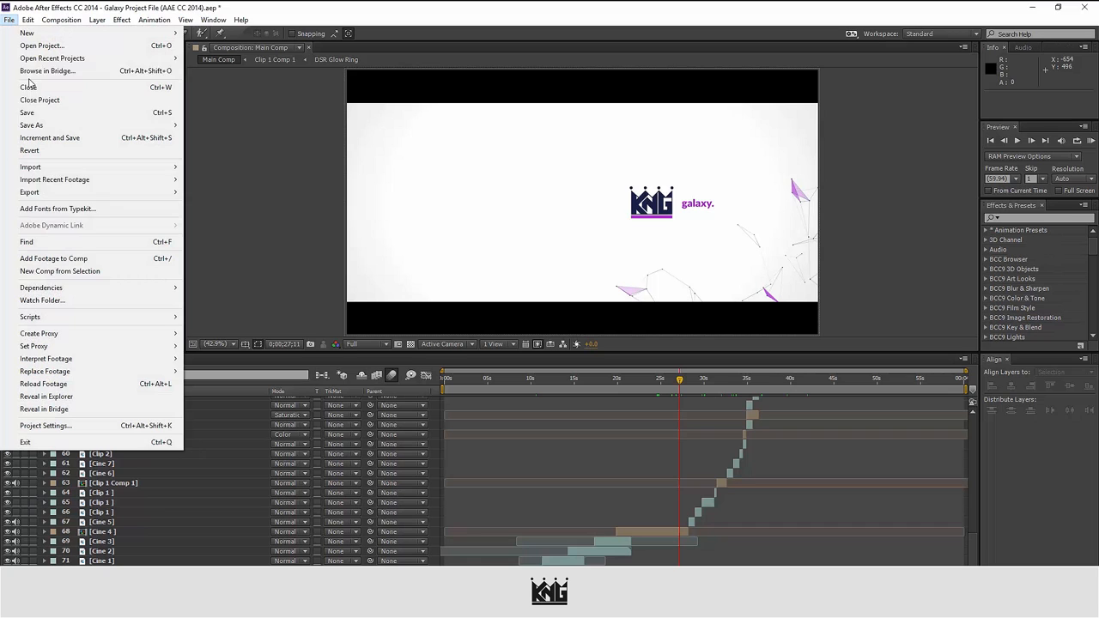
pyautogui.moveTo(40, 287)
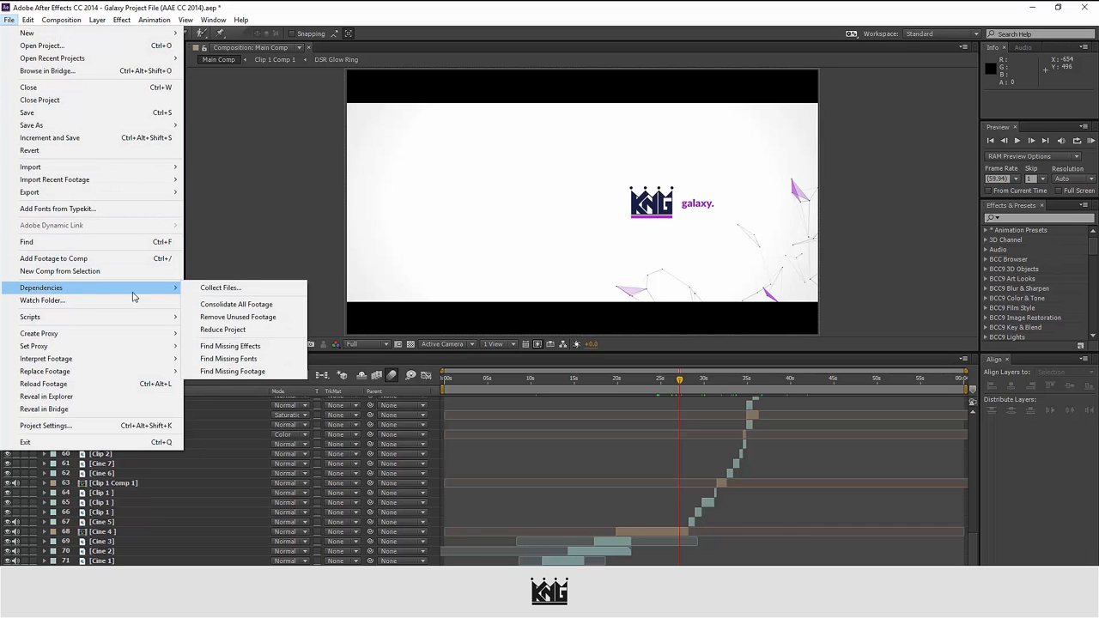
pyautogui.moveTo(243, 317)
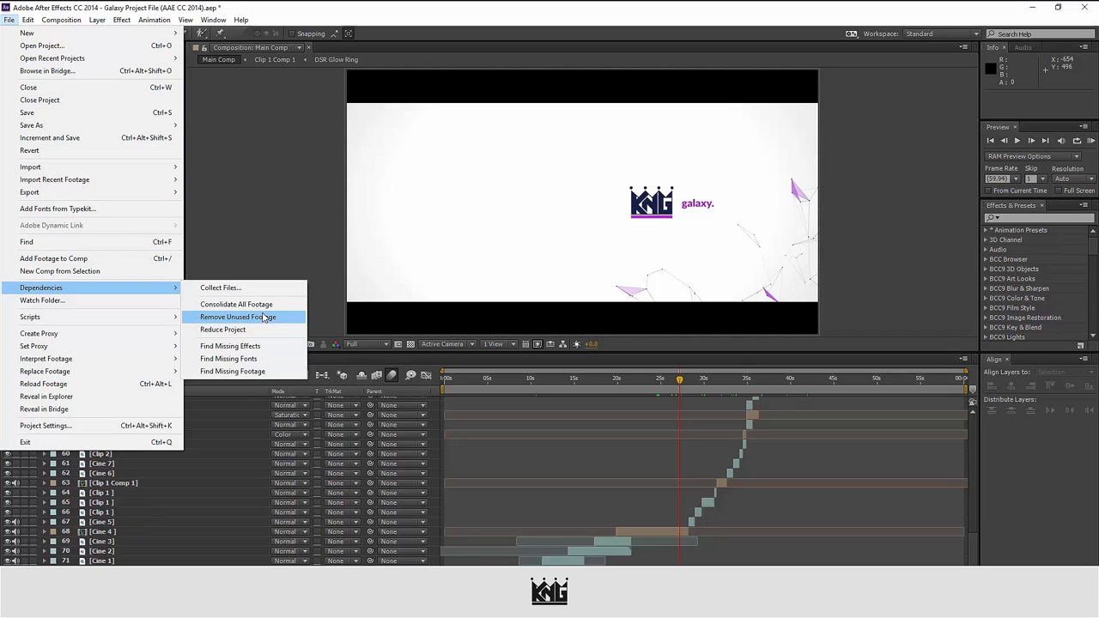
pyautogui.click(240, 317)
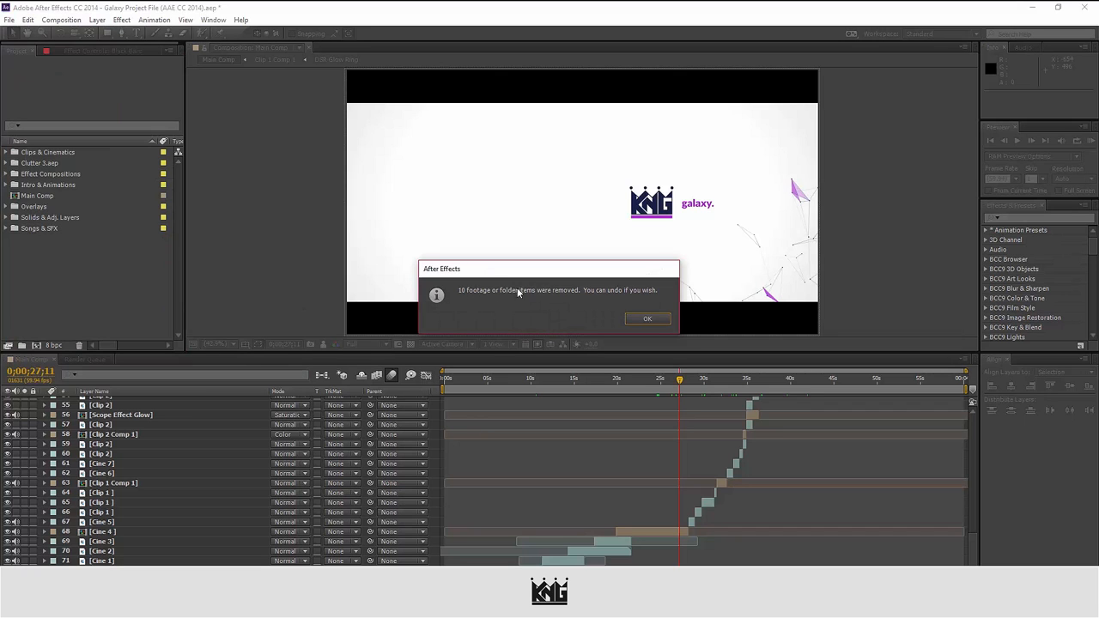
pyautogui.moveTo(575, 290)
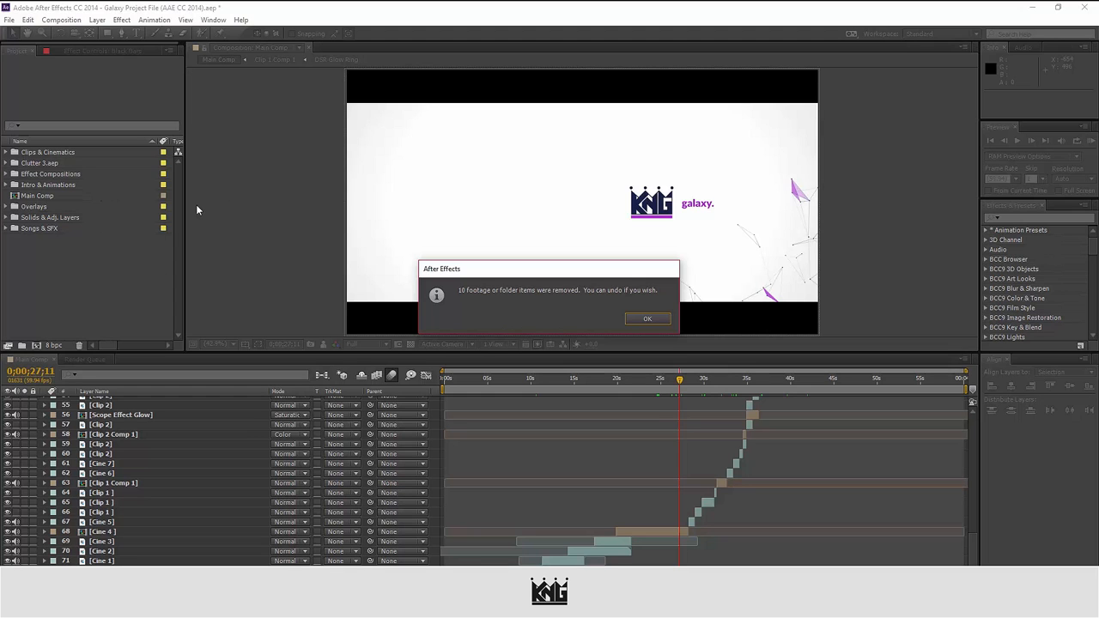
pyautogui.moveTo(403, 296)
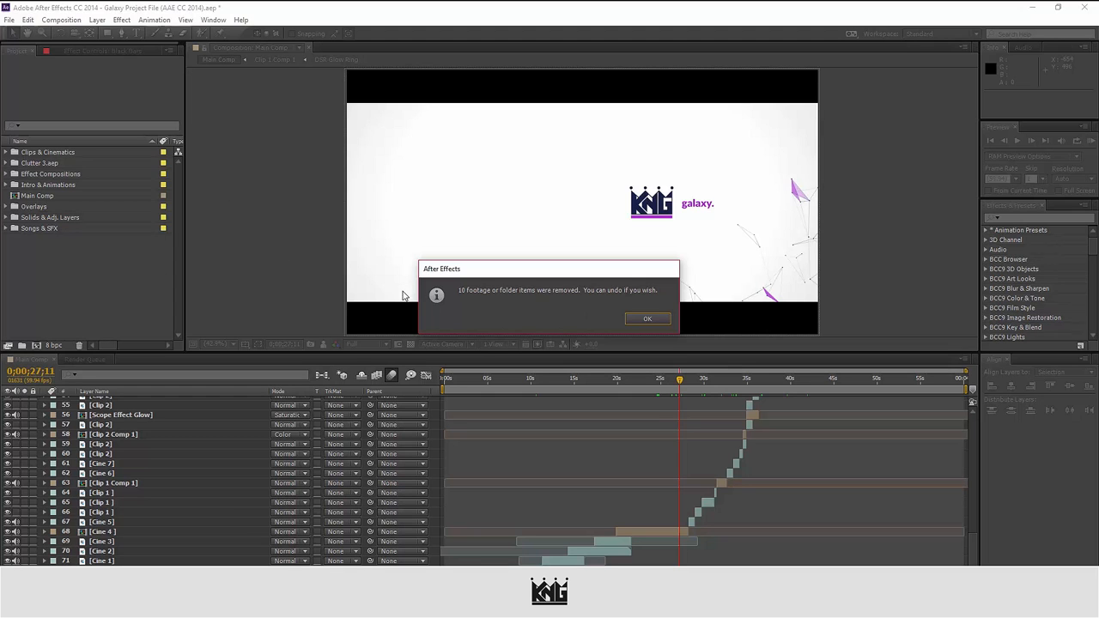
pyautogui.click(647, 319)
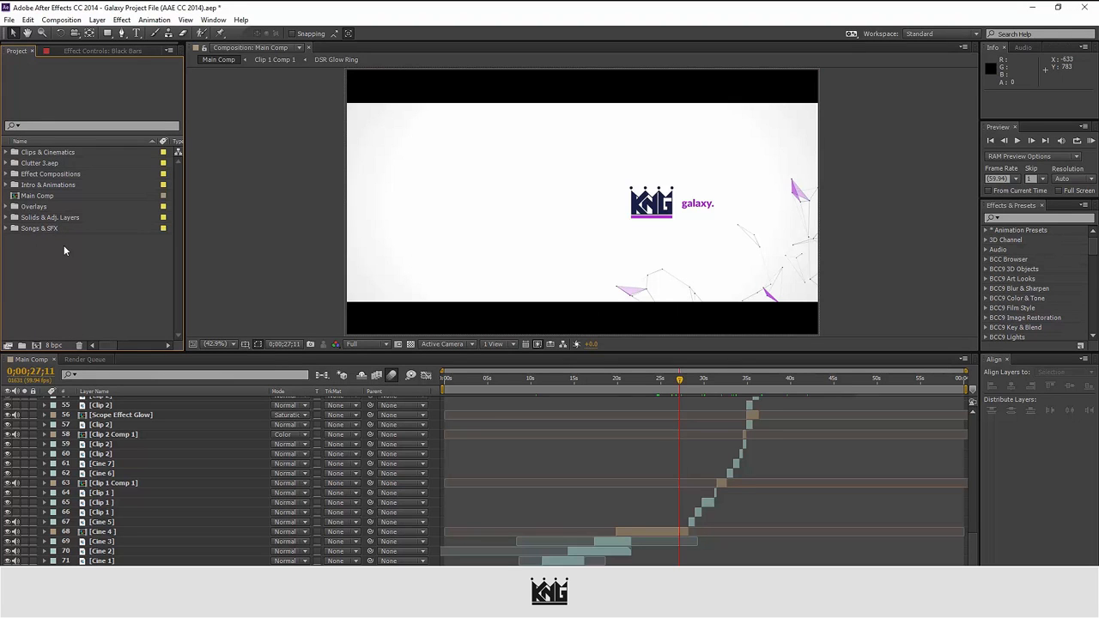
pyautogui.moveTo(85, 170)
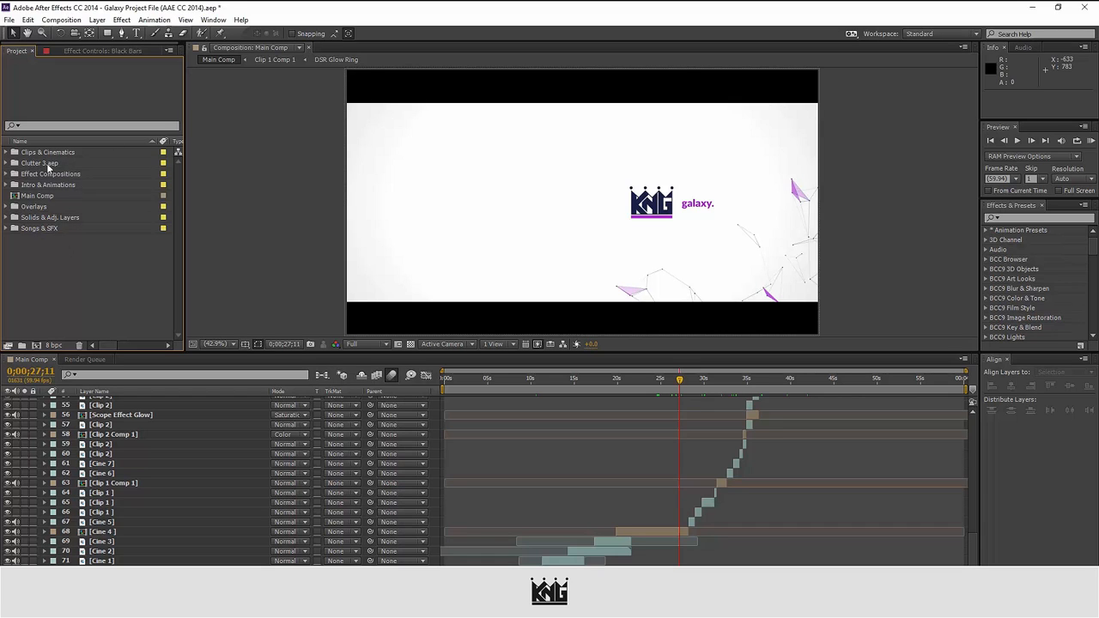
pyautogui.click(41, 163)
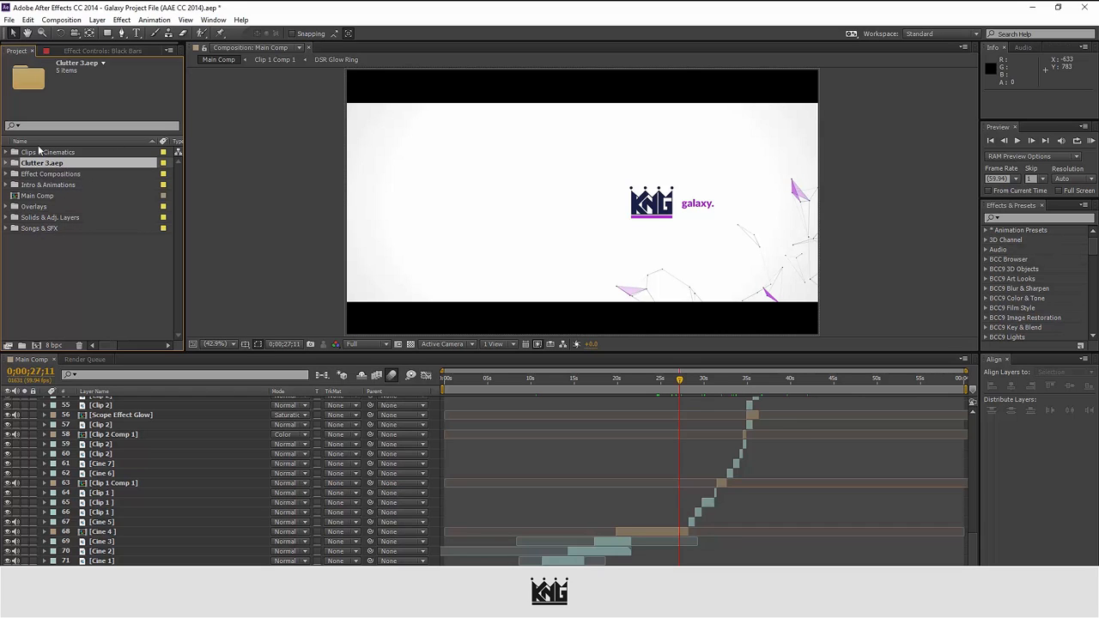
pyautogui.moveTo(38, 177)
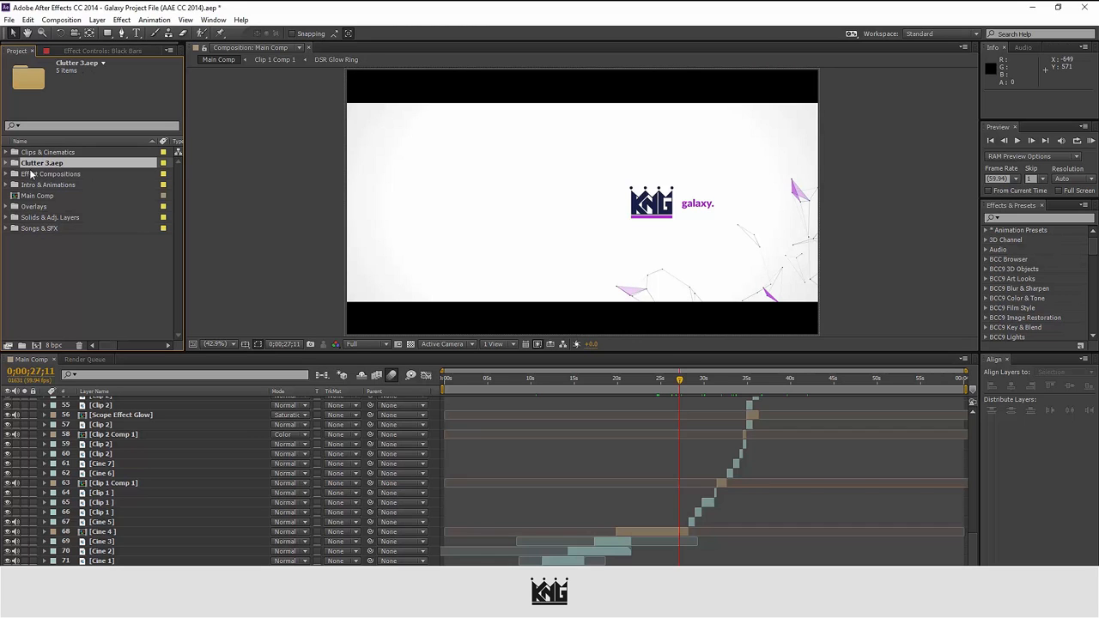
pyautogui.click(7, 161)
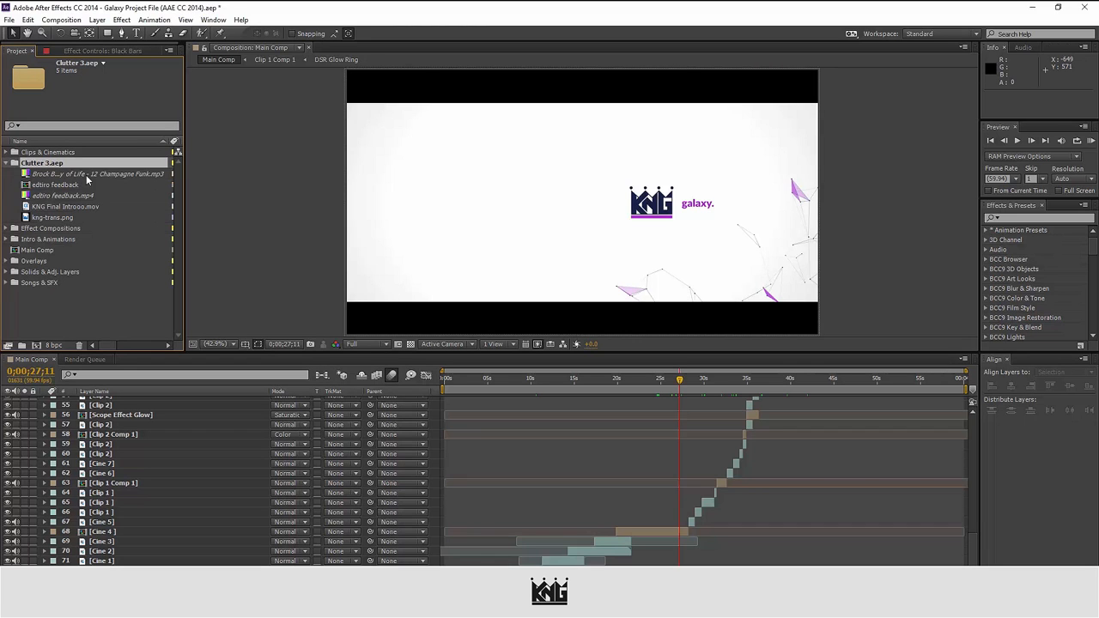
pyautogui.click(94, 173)
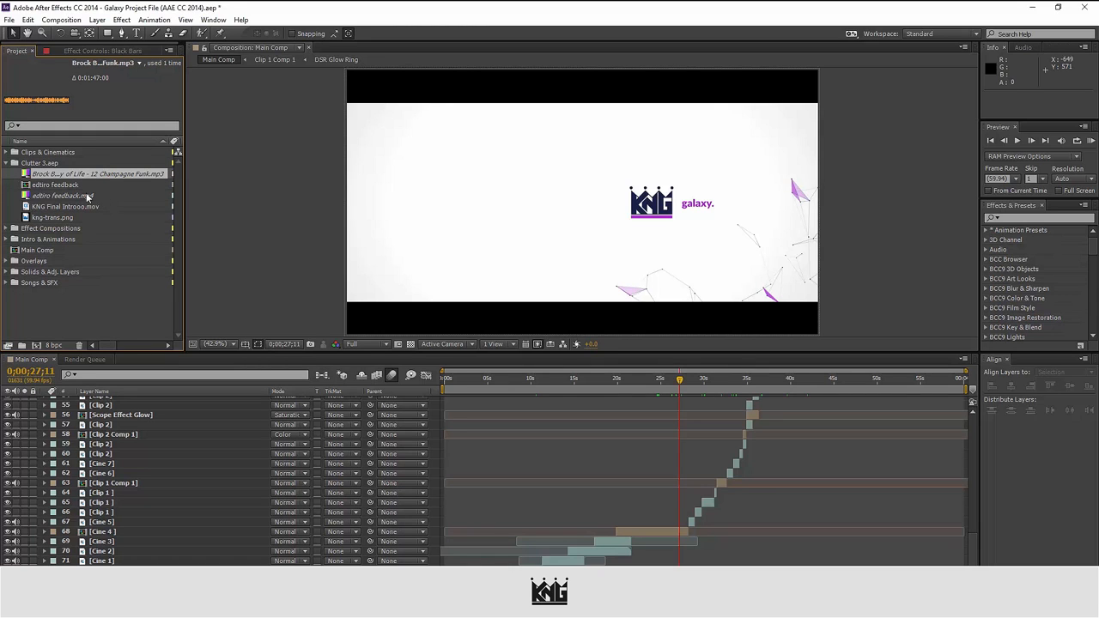
pyautogui.click(56, 184)
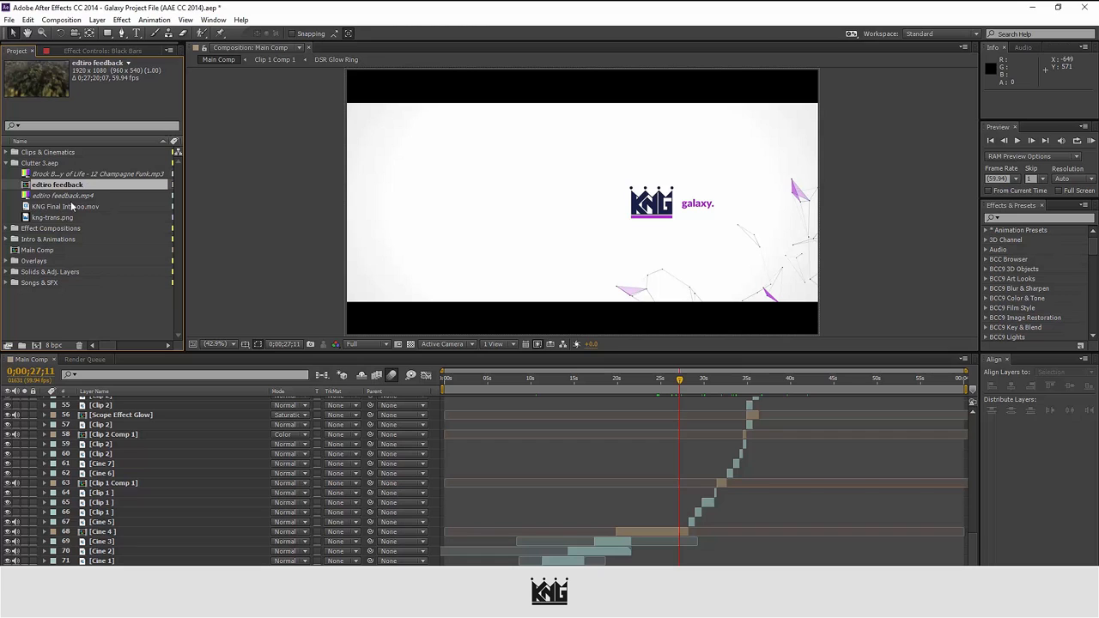
pyautogui.click(59, 196)
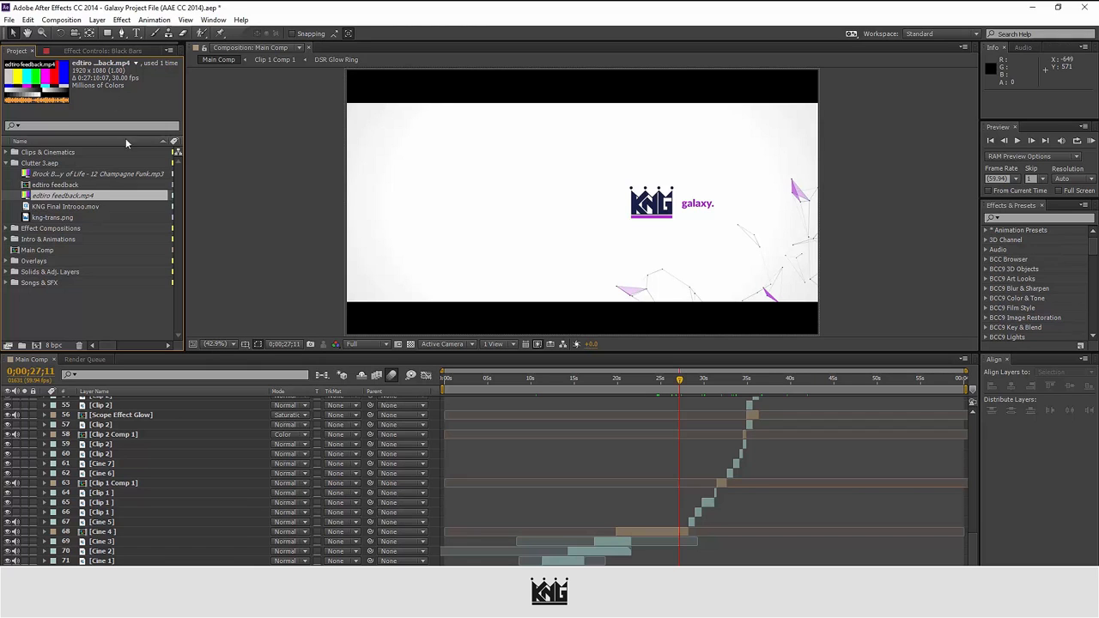
pyautogui.click(42, 162)
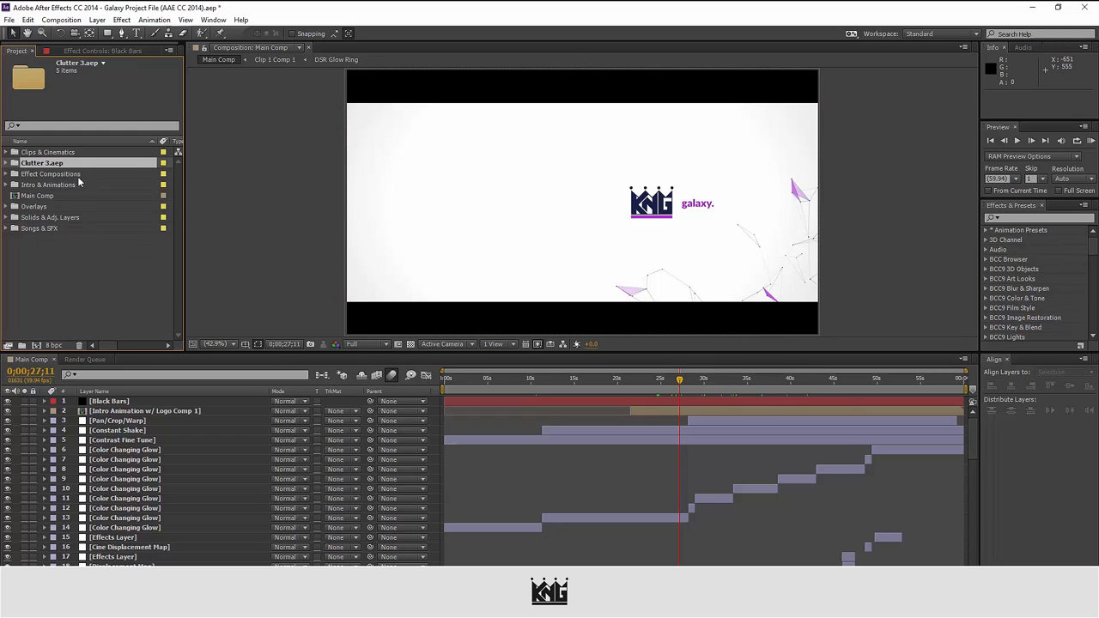
# Step: With Main Comp selected, reduce the project to Main Comp's dependencies
pyautogui.click(40, 195)
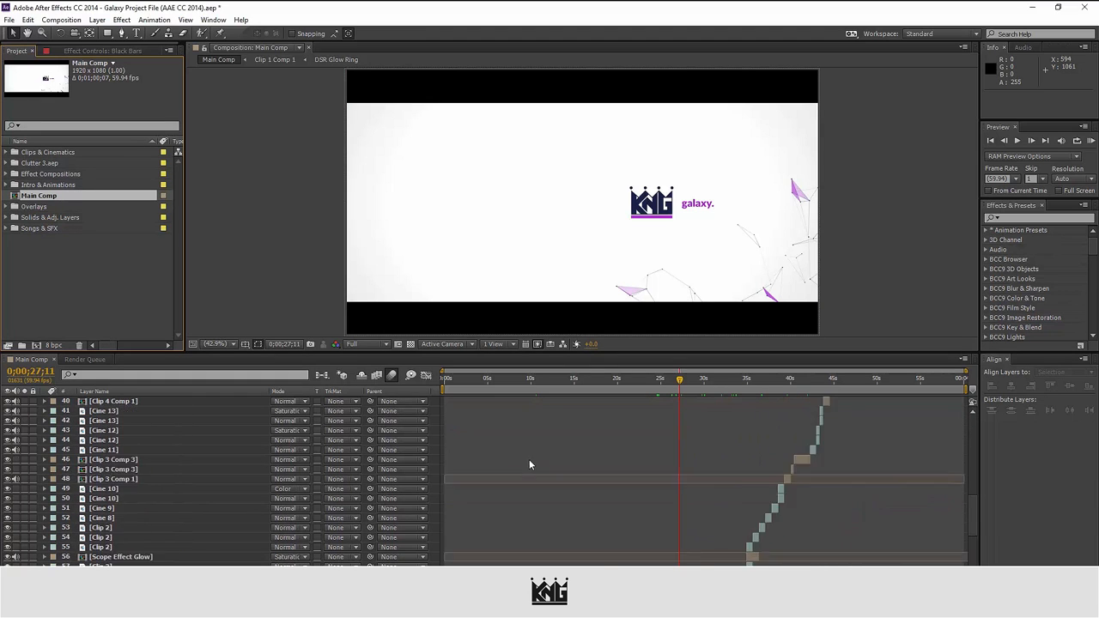
pyautogui.scroll(-3)
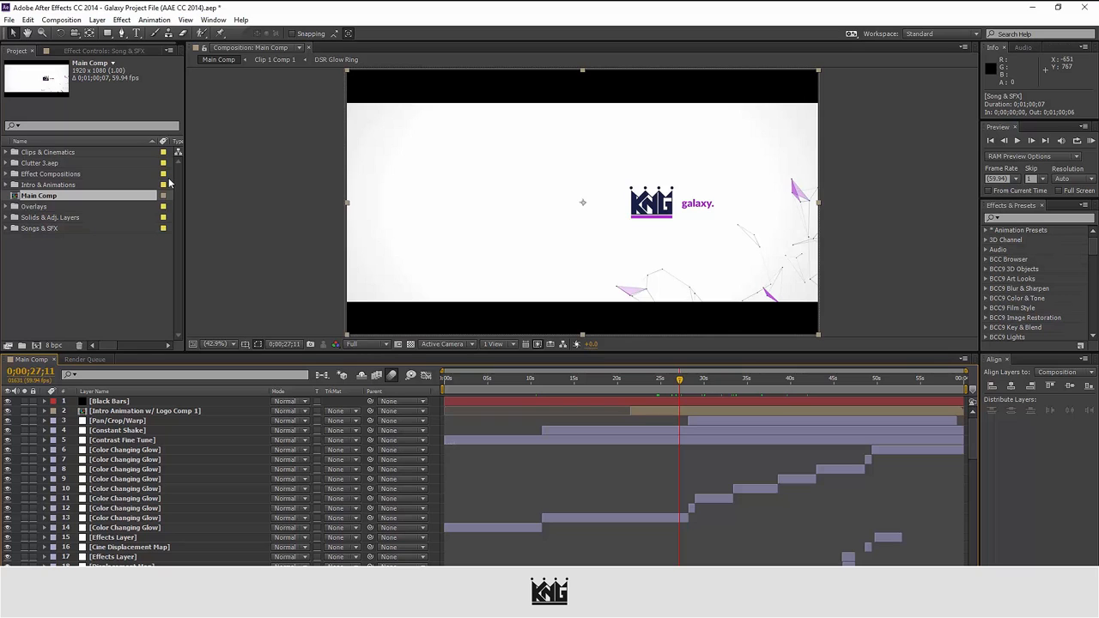
pyautogui.moveTo(126, 218)
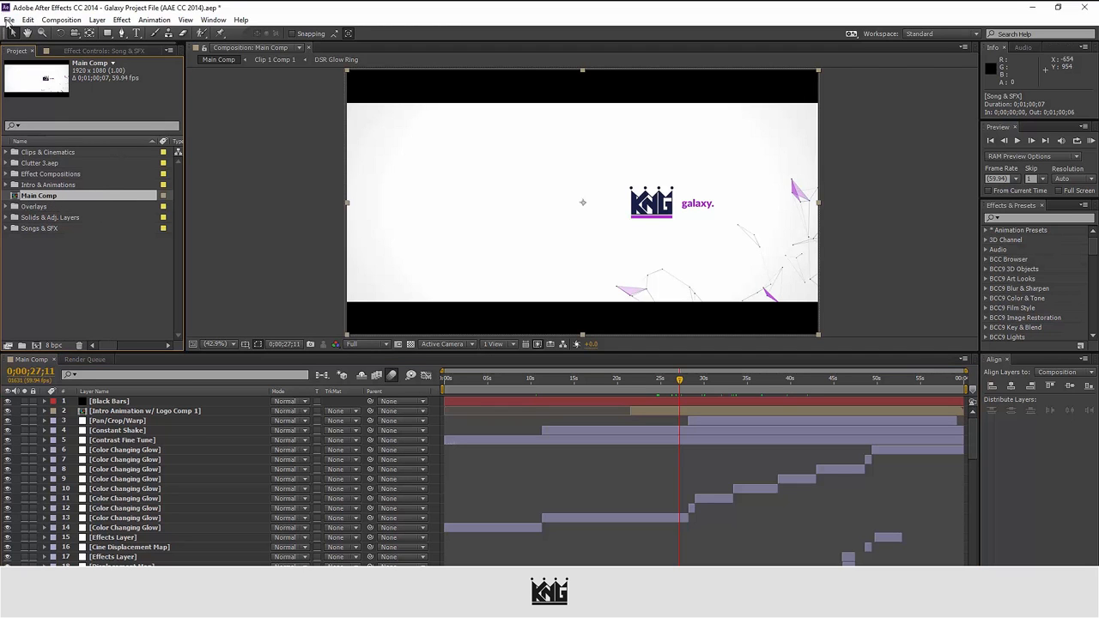
pyautogui.click(10, 19)
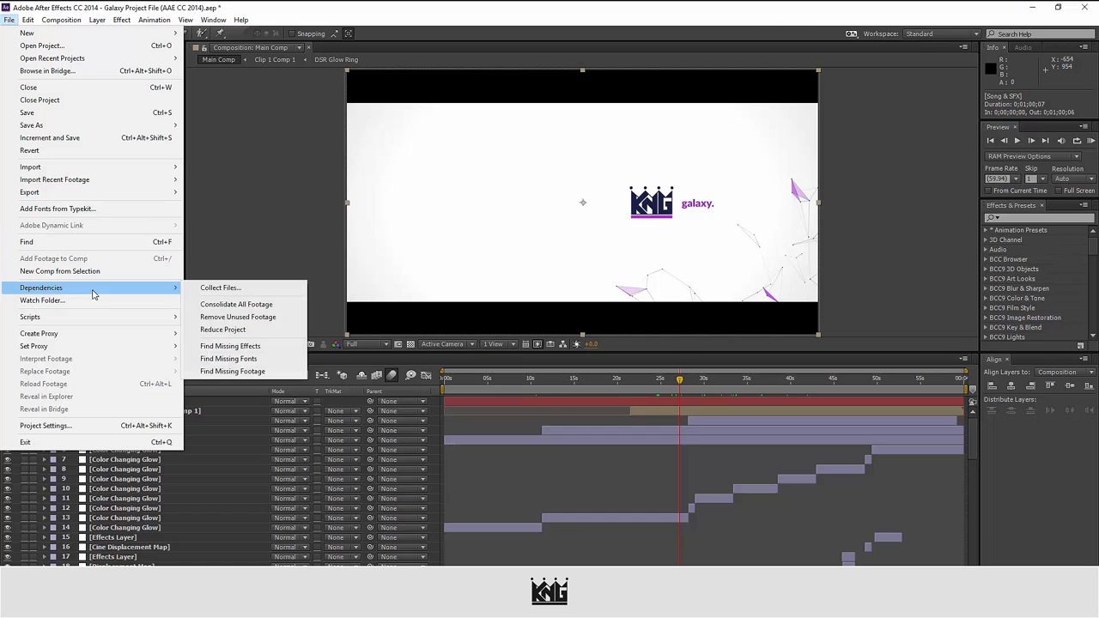
pyautogui.moveTo(222, 330)
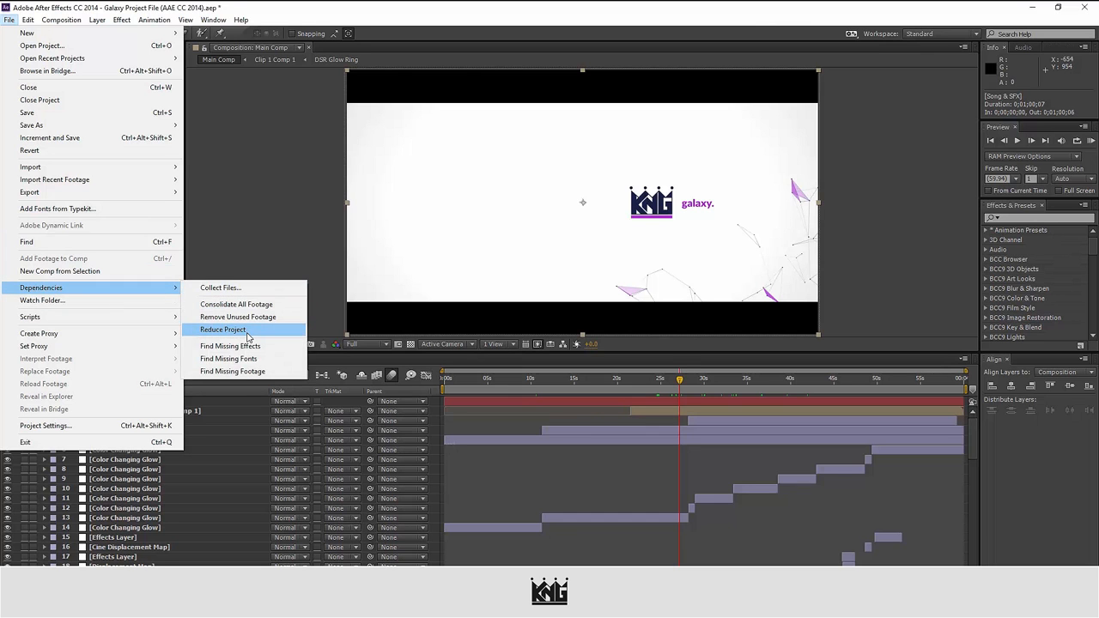
pyautogui.click(223, 330)
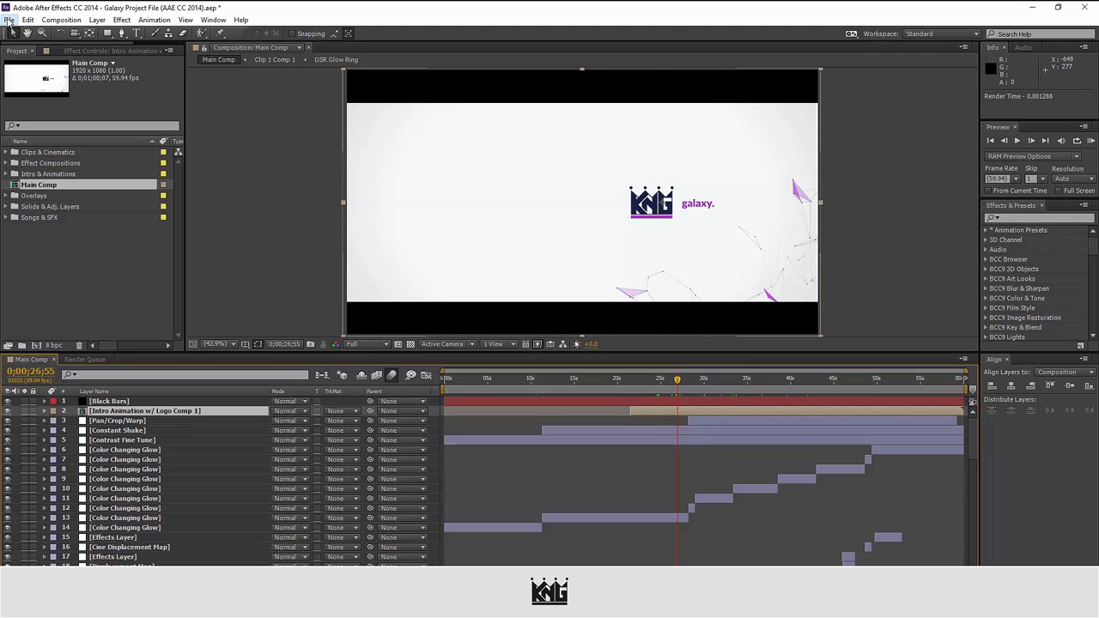
# Step: Run Find Missing Footage to show only the offline Origami.mp3 track
pyautogui.click(10, 19)
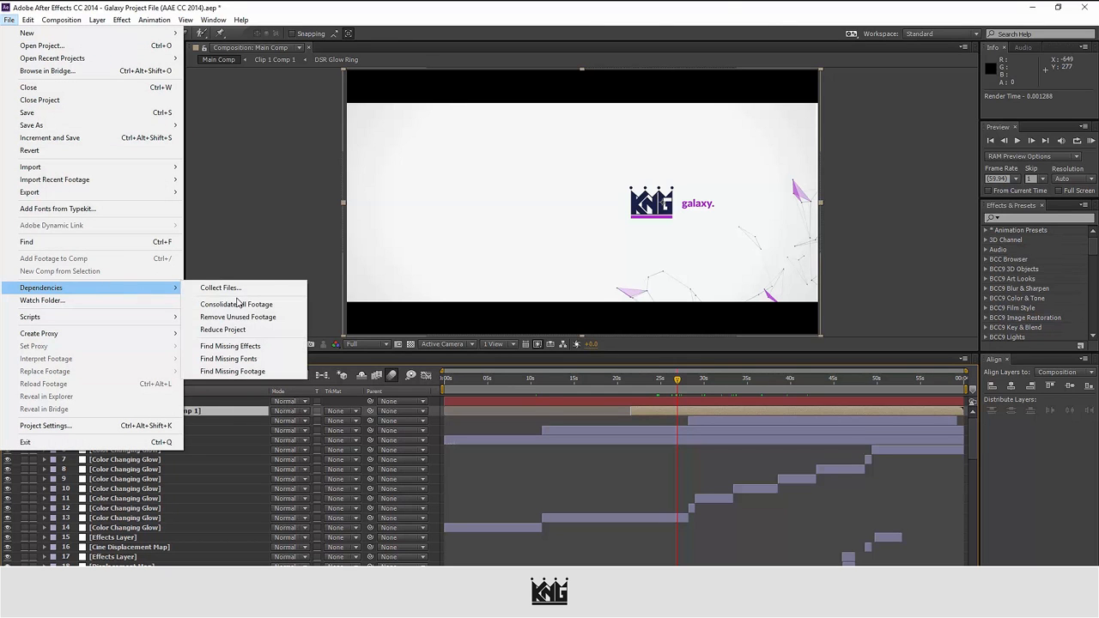
pyautogui.moveTo(236, 304)
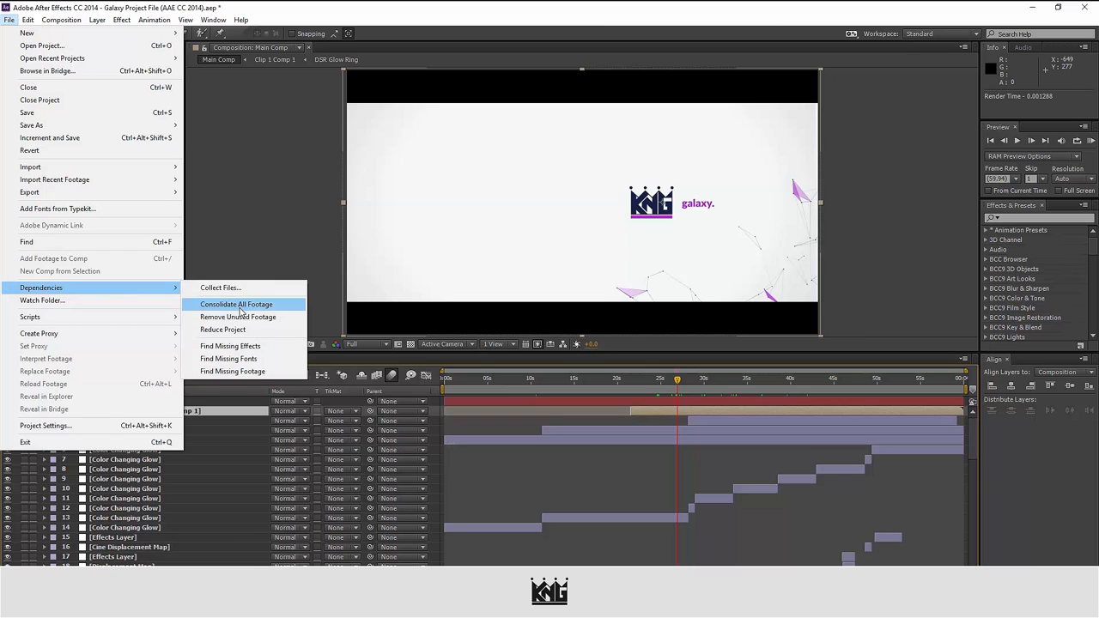
pyautogui.moveTo(230, 308)
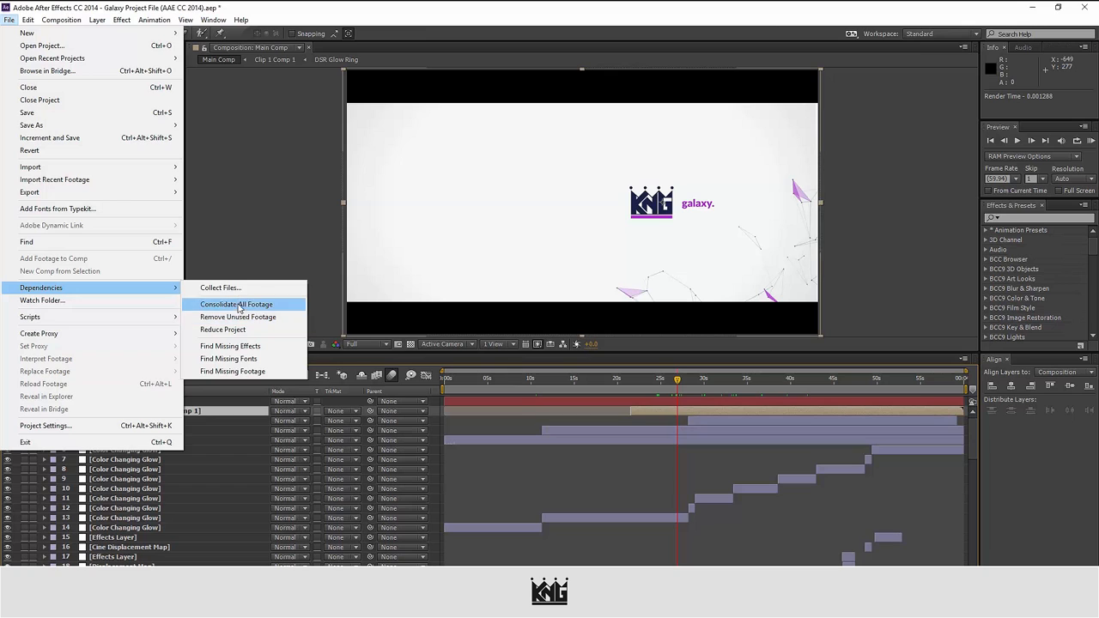
pyautogui.moveTo(227, 328)
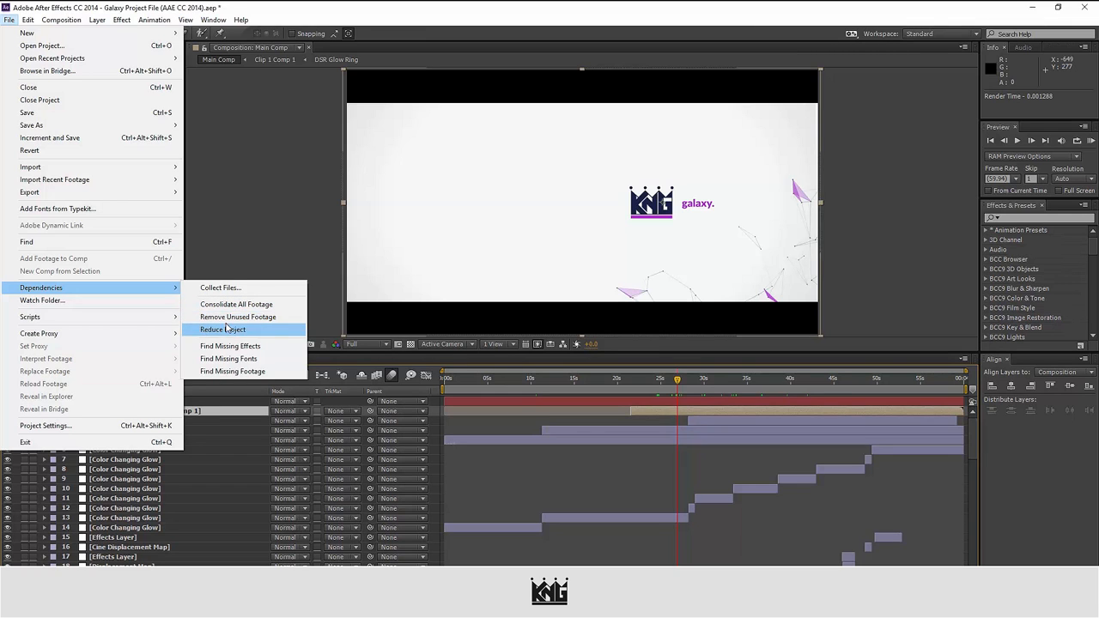
pyautogui.moveTo(244, 316)
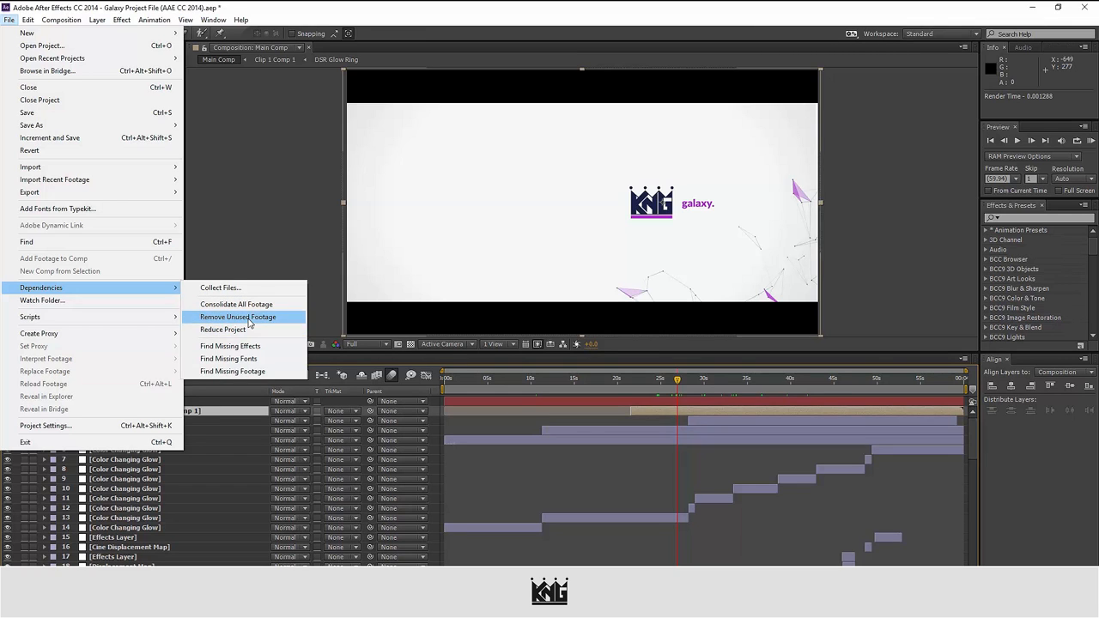
pyautogui.moveTo(243, 370)
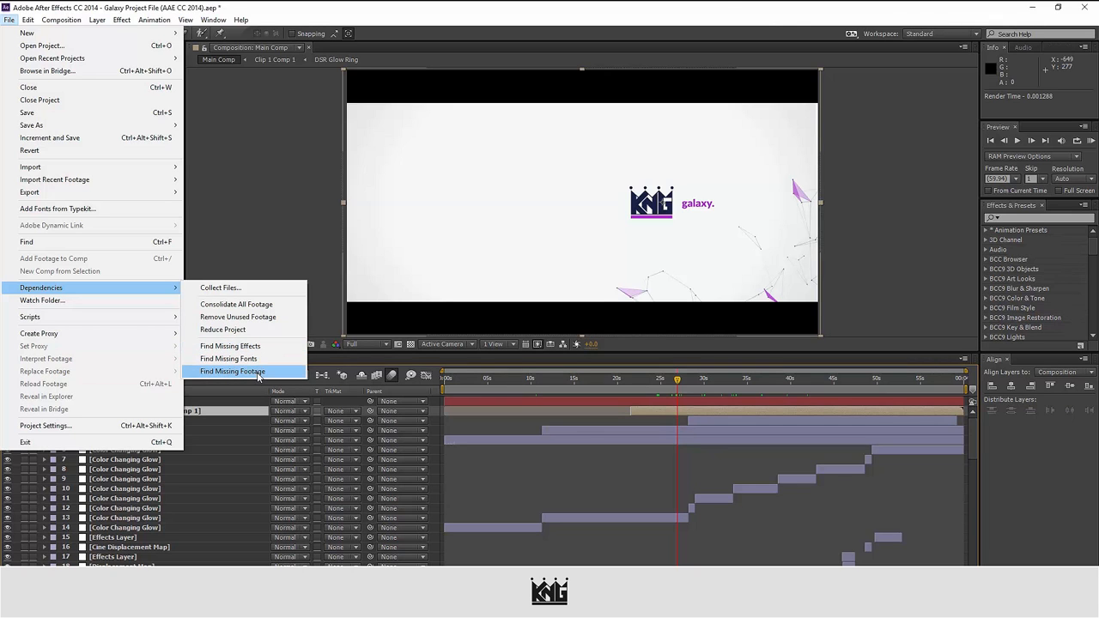
pyautogui.click(231, 370)
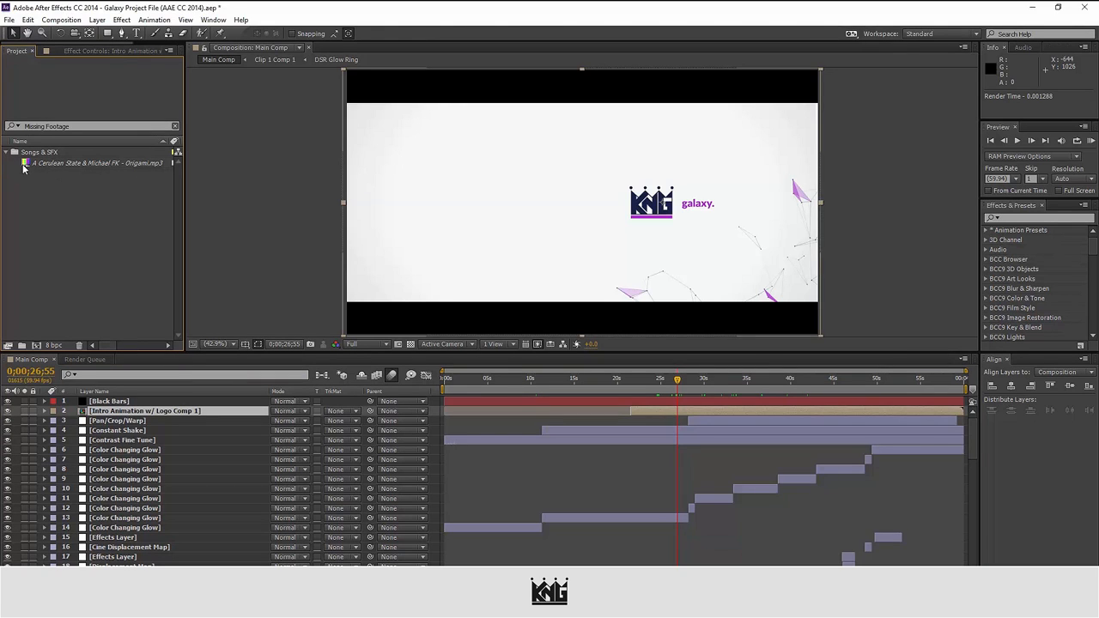
# Step: Check Replace Footage options for the missing Origami.mp3, then clear the 'missing' search filter
pyautogui.rightClick(39, 162)
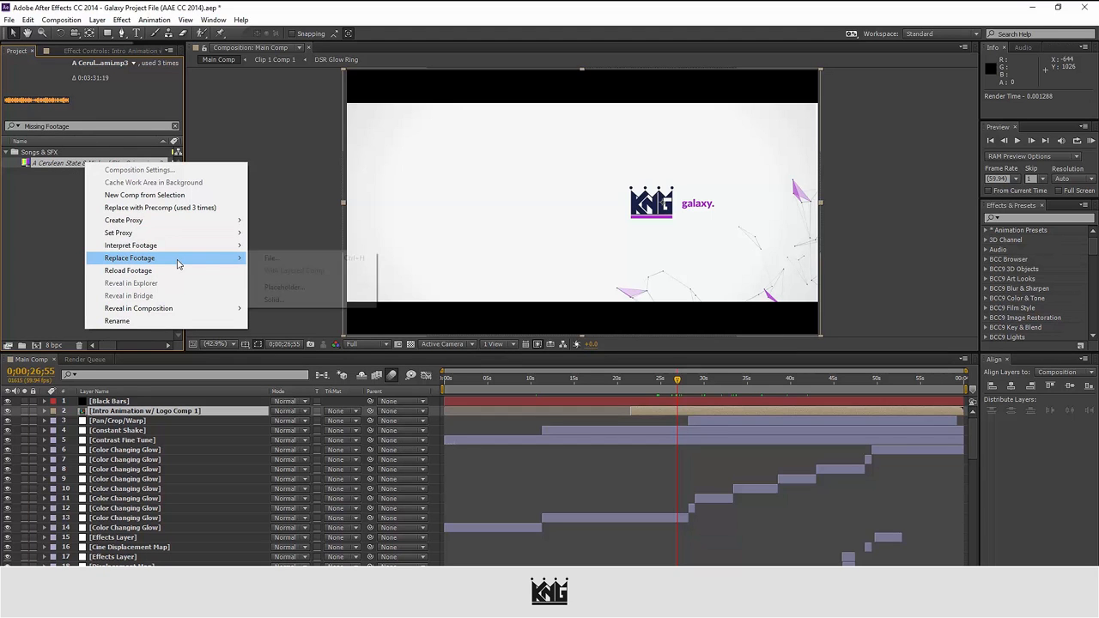
pyautogui.click(273, 258)
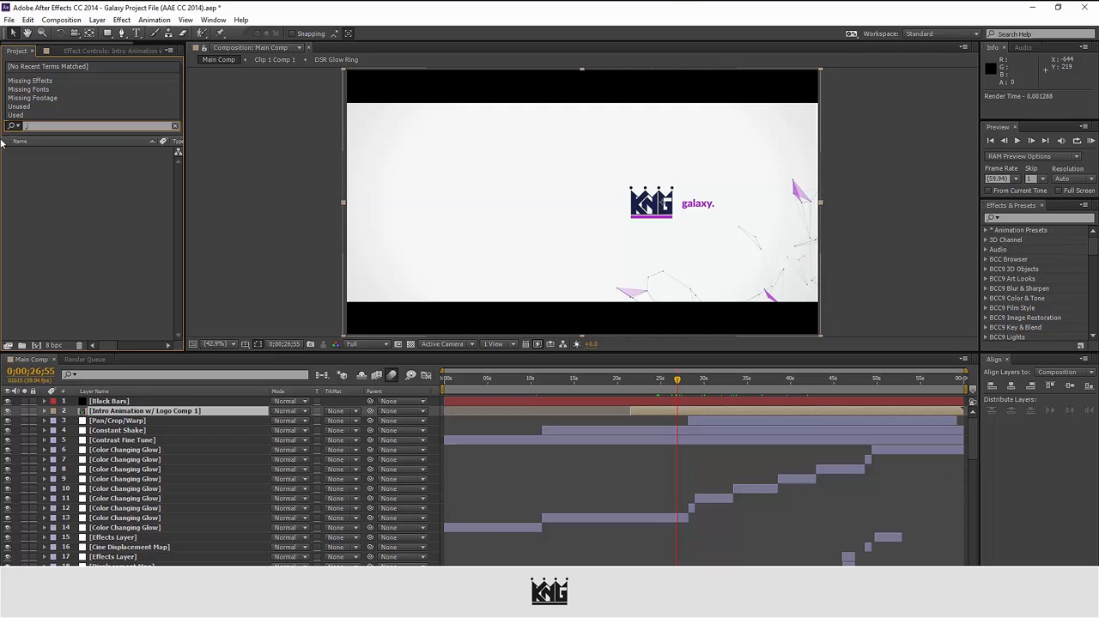
pyautogui.write('missing')
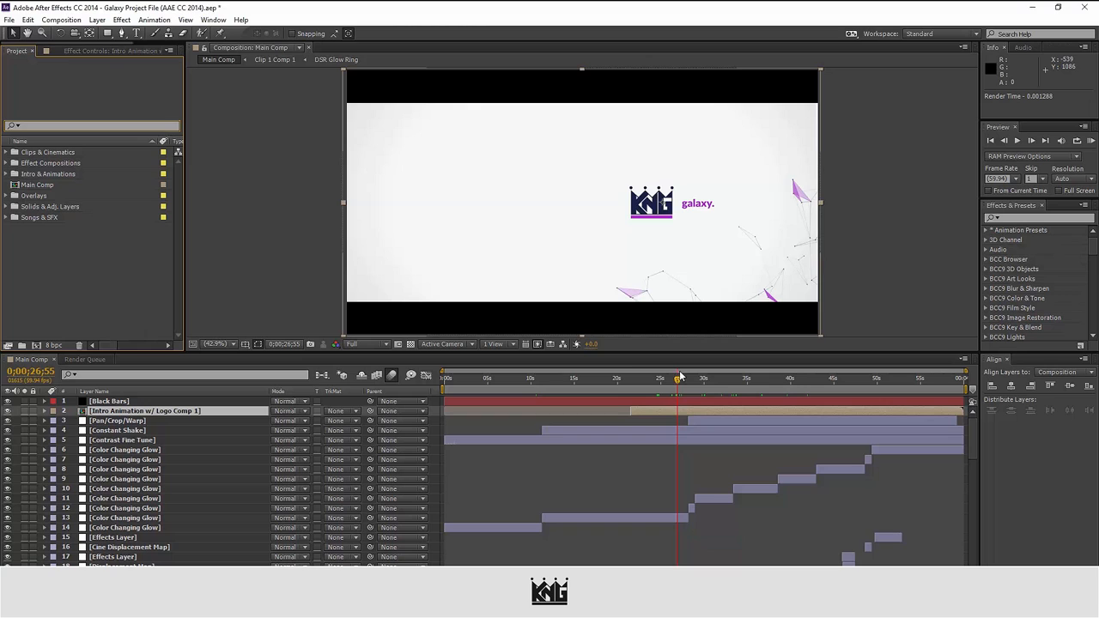
pyautogui.moveTo(743, 374)
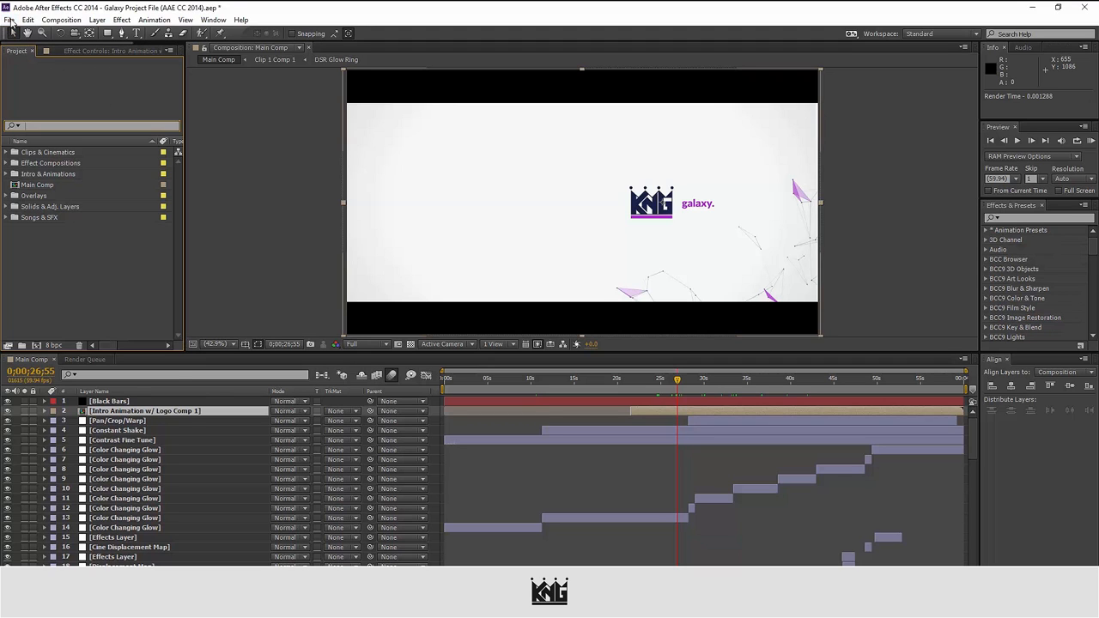
# Step: Bring up the File menu's dependency commands with all folders showing
pyautogui.click(9, 18)
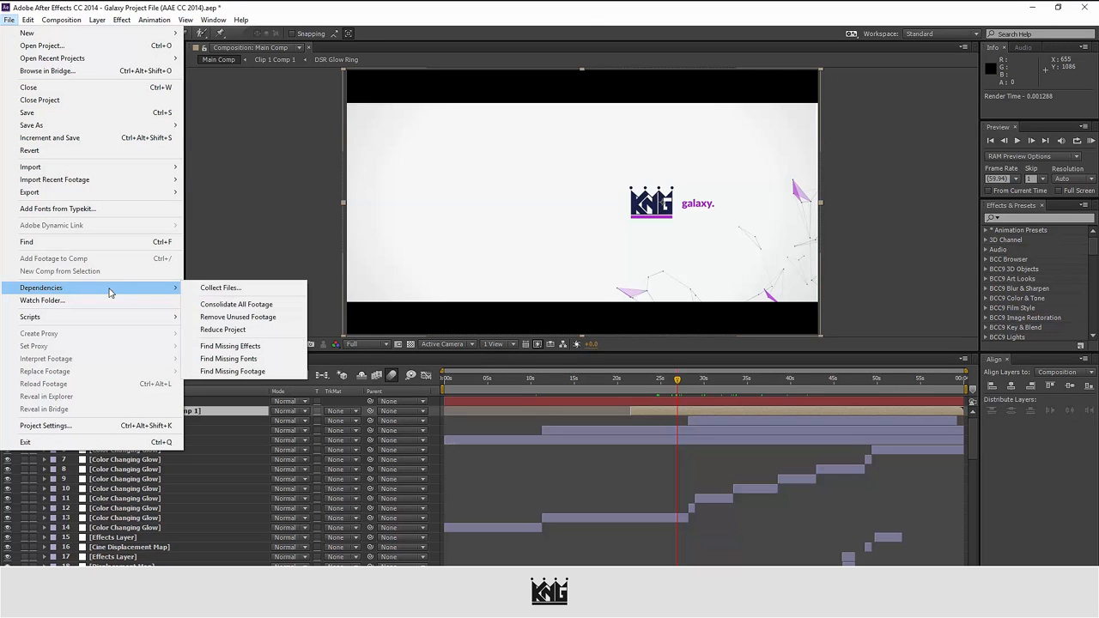
# Step: Start Collect Files and save the project when prompted
pyautogui.click(220, 287)
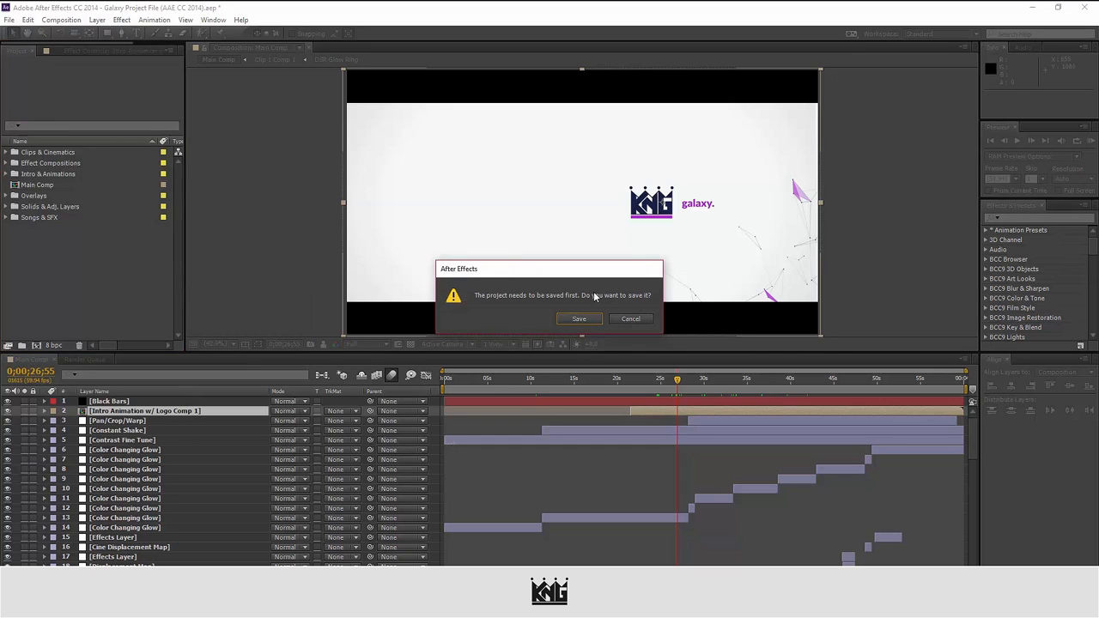
pyautogui.click(578, 318)
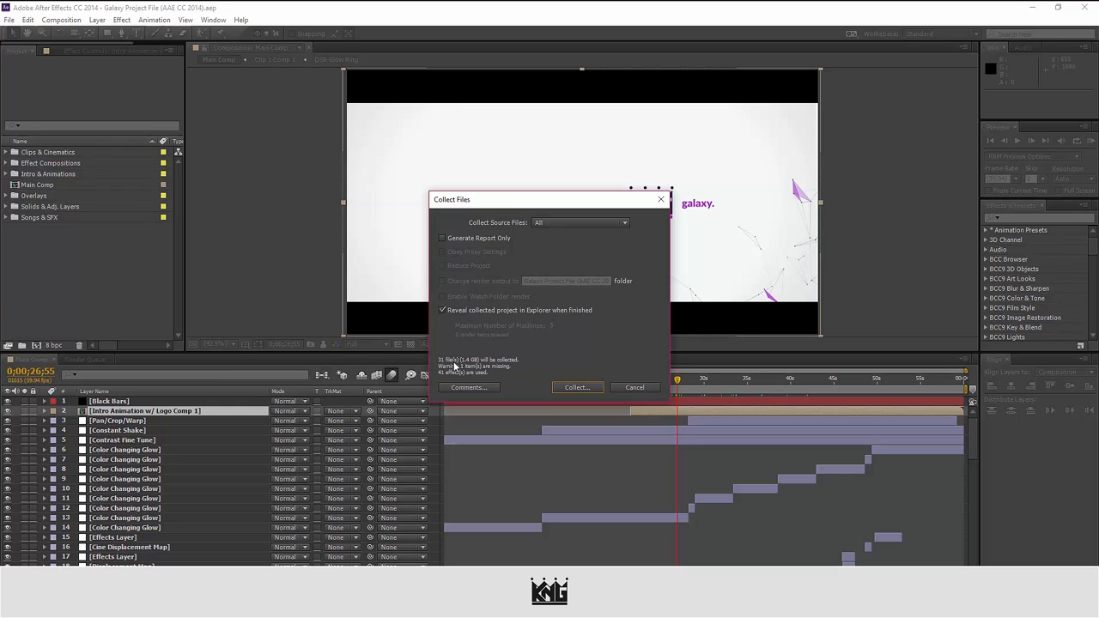
pyautogui.moveTo(476, 365)
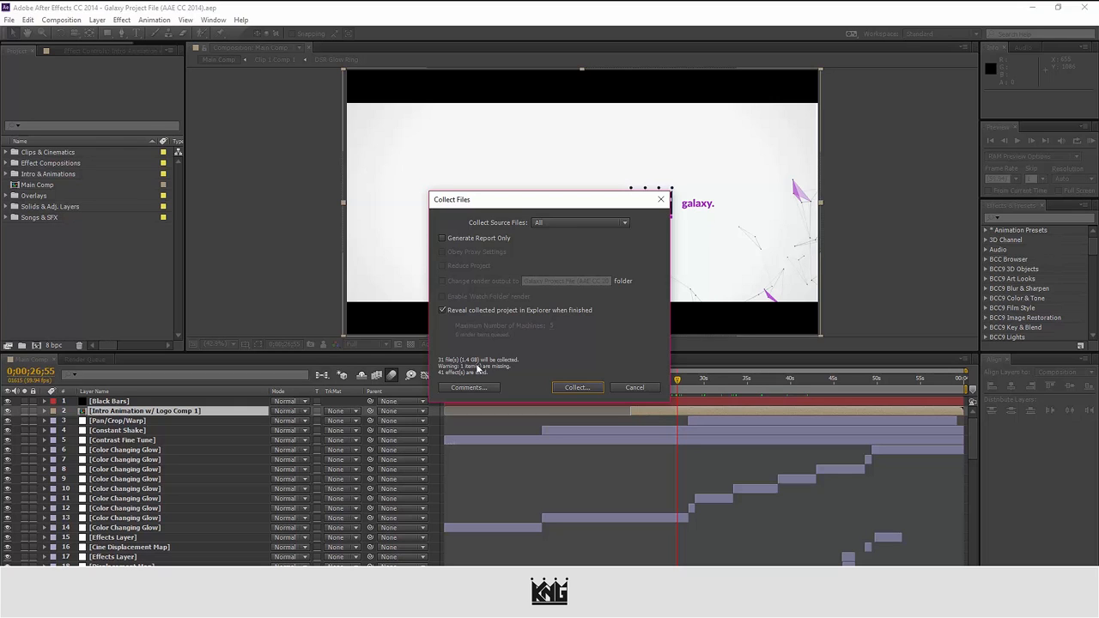
pyautogui.moveTo(470, 365)
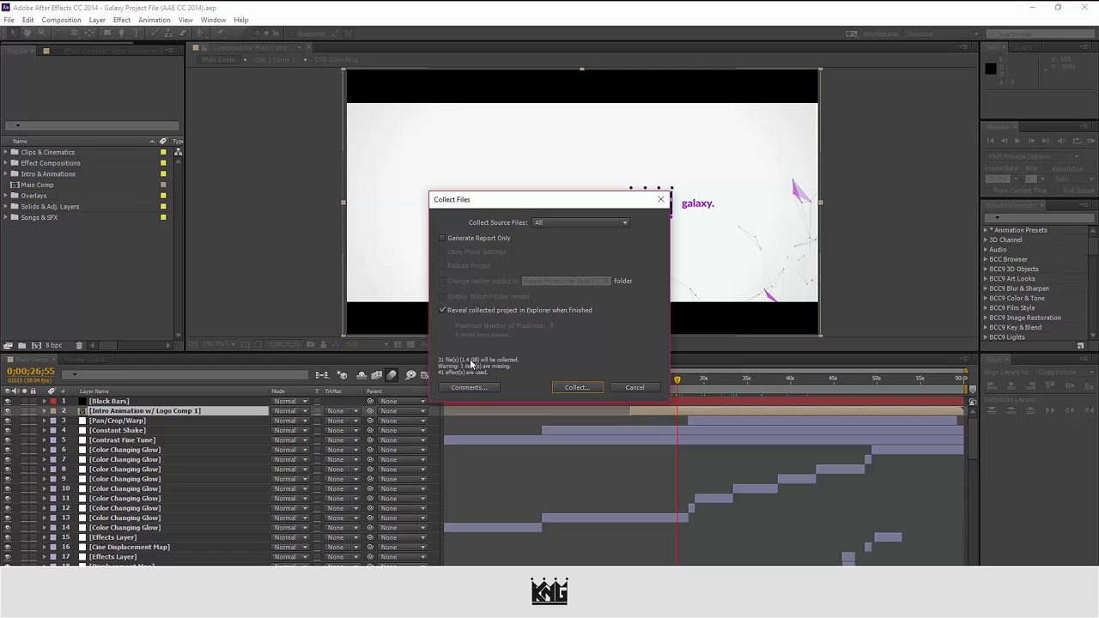
pyautogui.moveTo(478, 364)
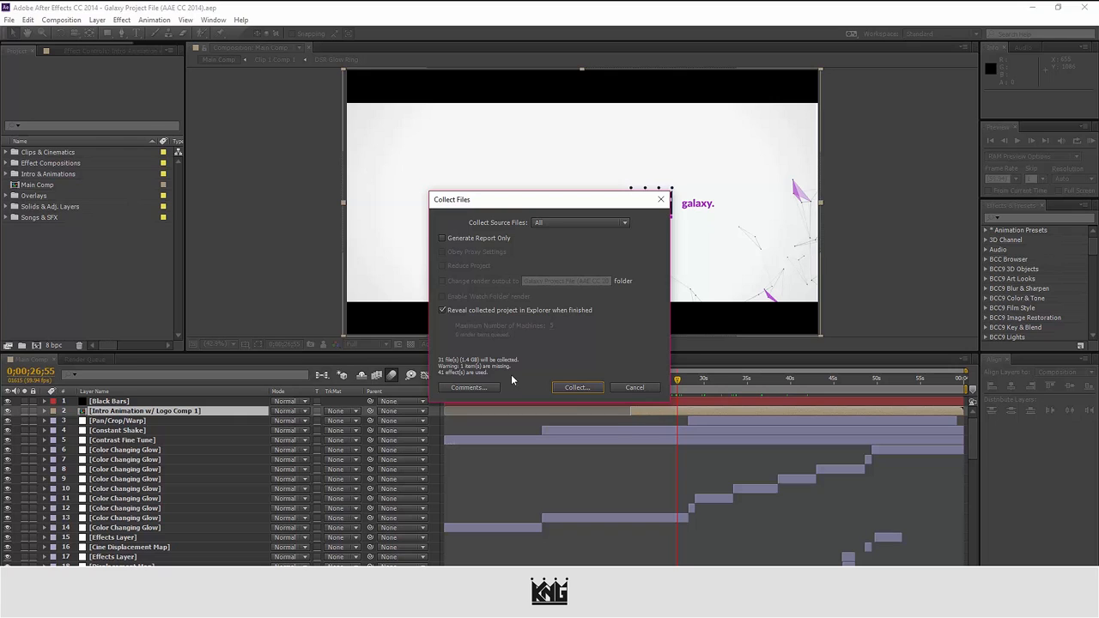
pyautogui.moveTo(599, 300)
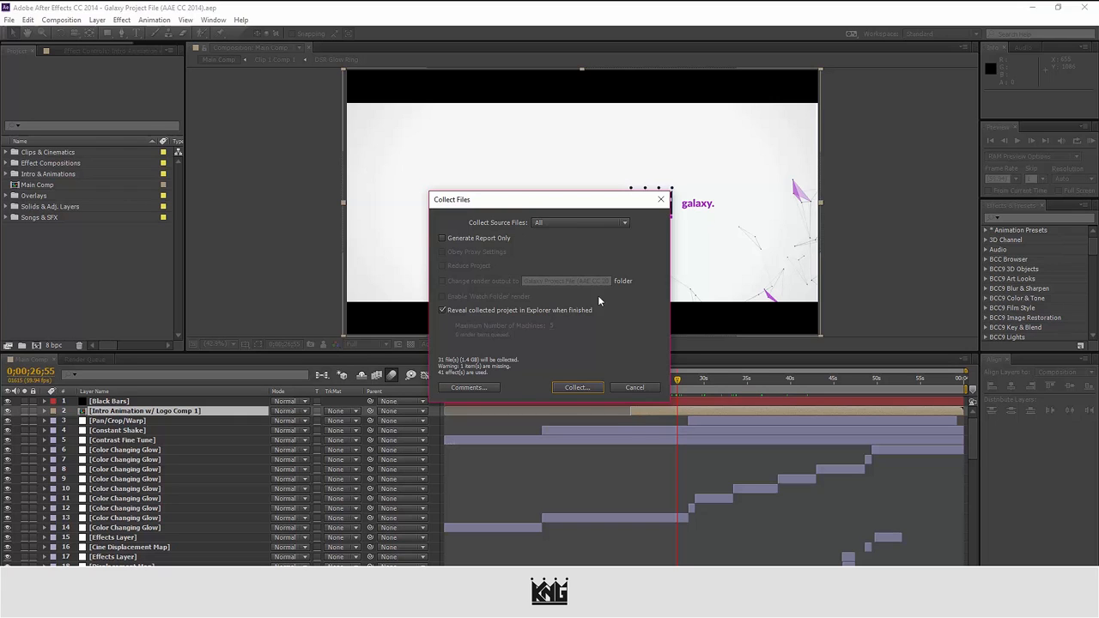
pyautogui.moveTo(597, 390)
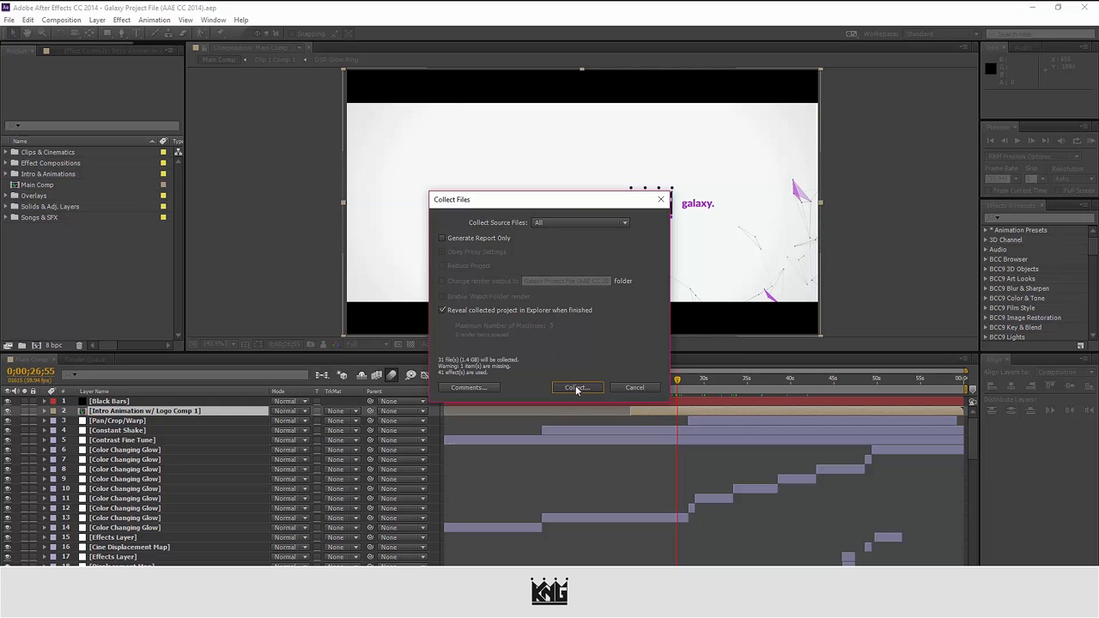
# Step: Collect into the default Galaxy Project File (AAE CC 2014) folder in Documents
pyautogui.click(577, 387)
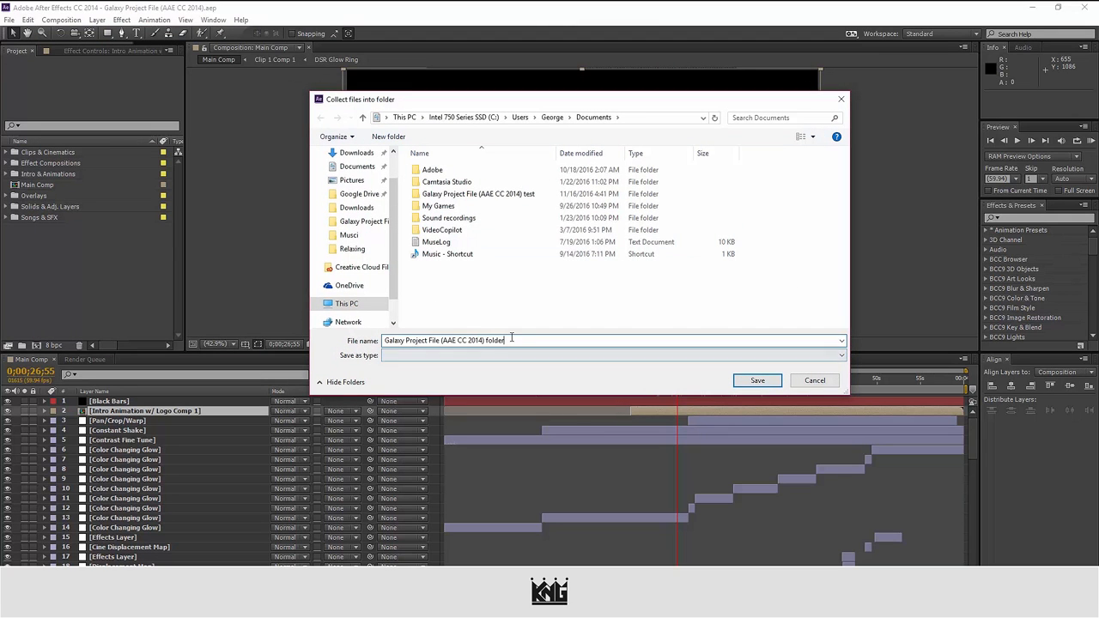
pyautogui.click(757, 380)
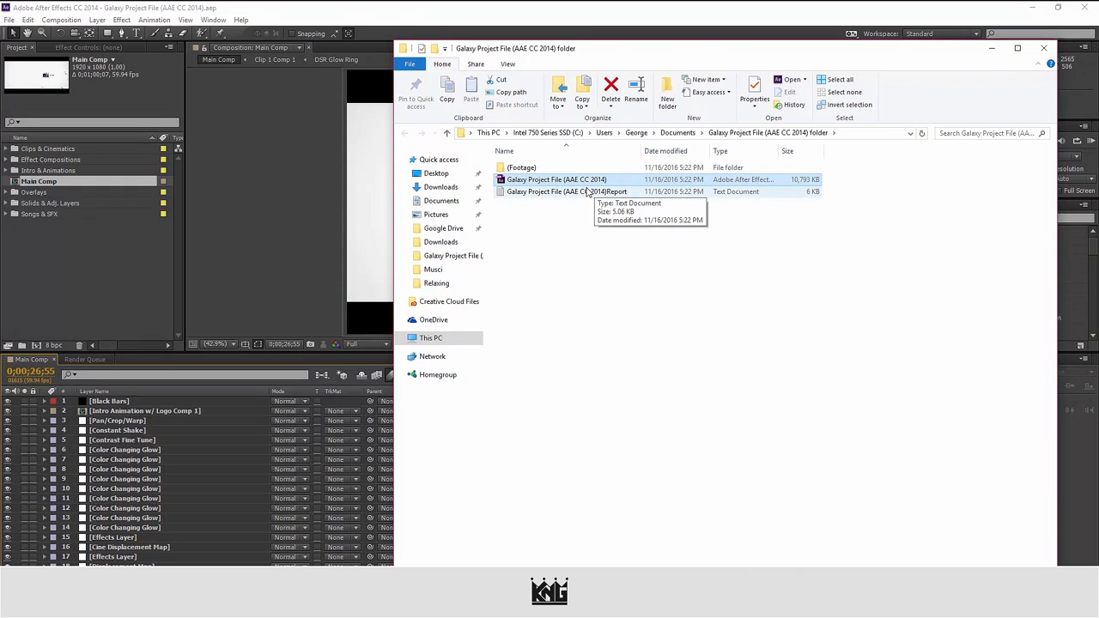
pyautogui.doubleClick(557, 191)
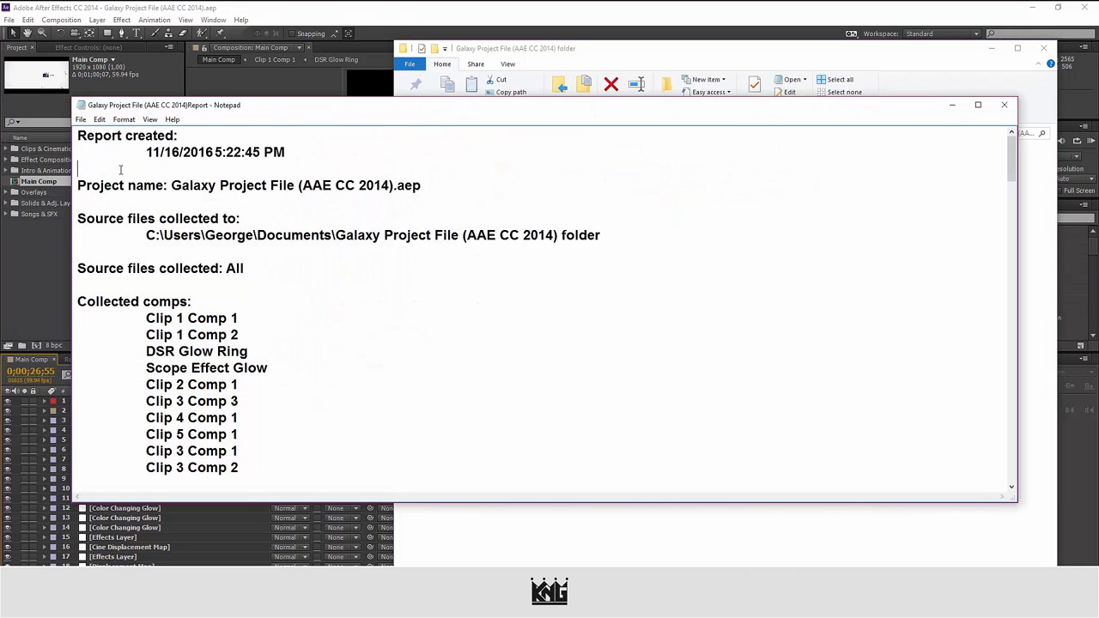
pyautogui.moveTo(145, 152); pyautogui.dragTo(286, 152)
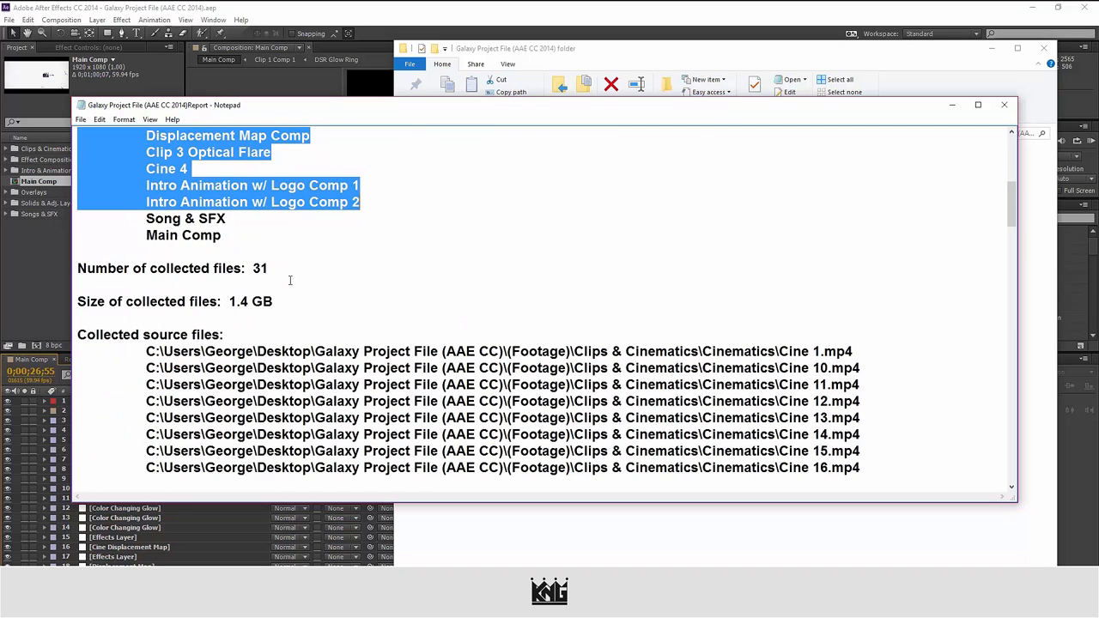
pyautogui.doubleClick(248, 301)
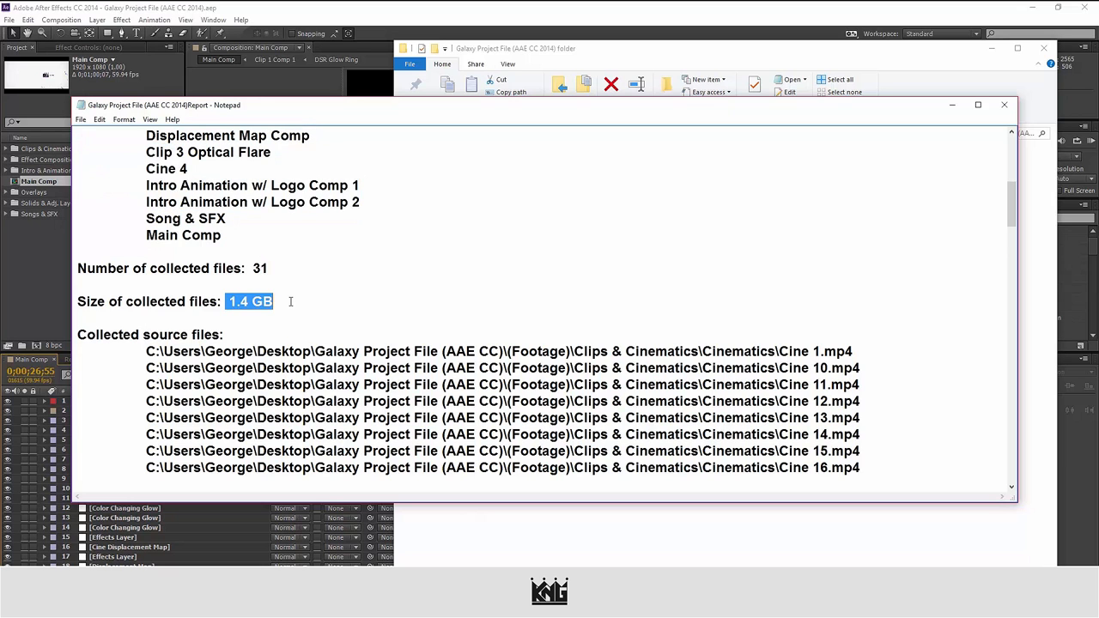
pyautogui.scroll(-3)
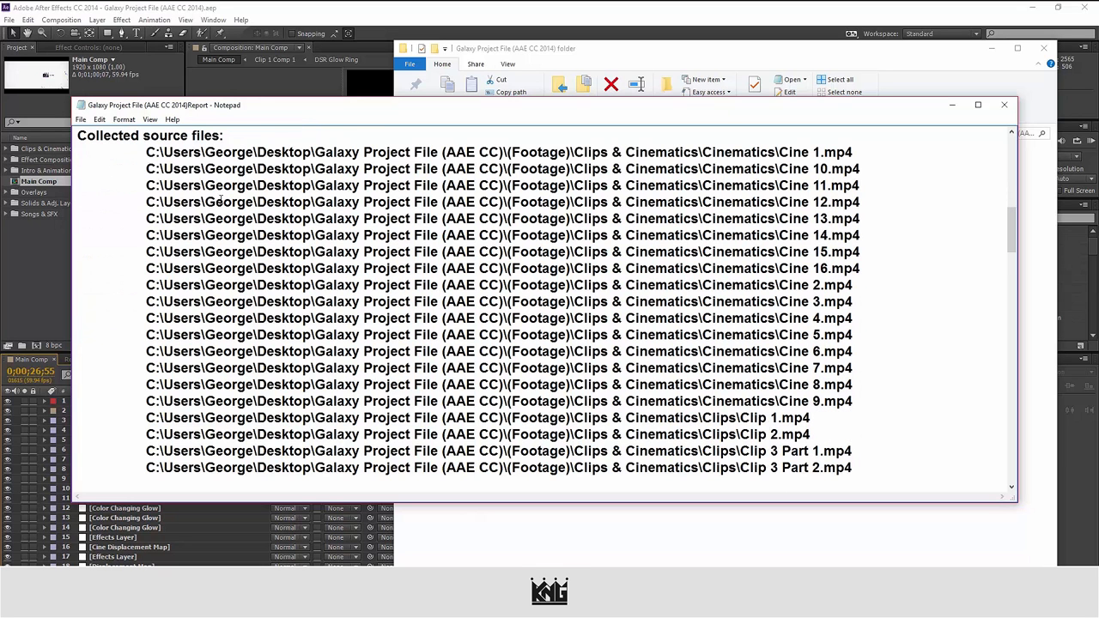
pyautogui.moveTo(146, 152); pyautogui.dragTo(859, 218)
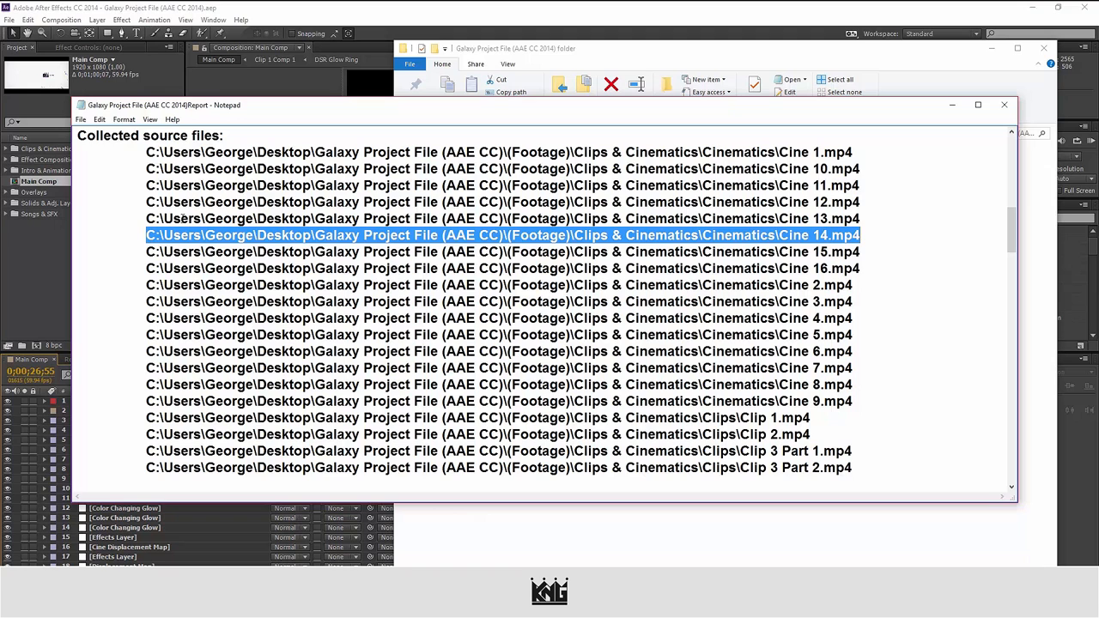
pyautogui.scroll(-3)
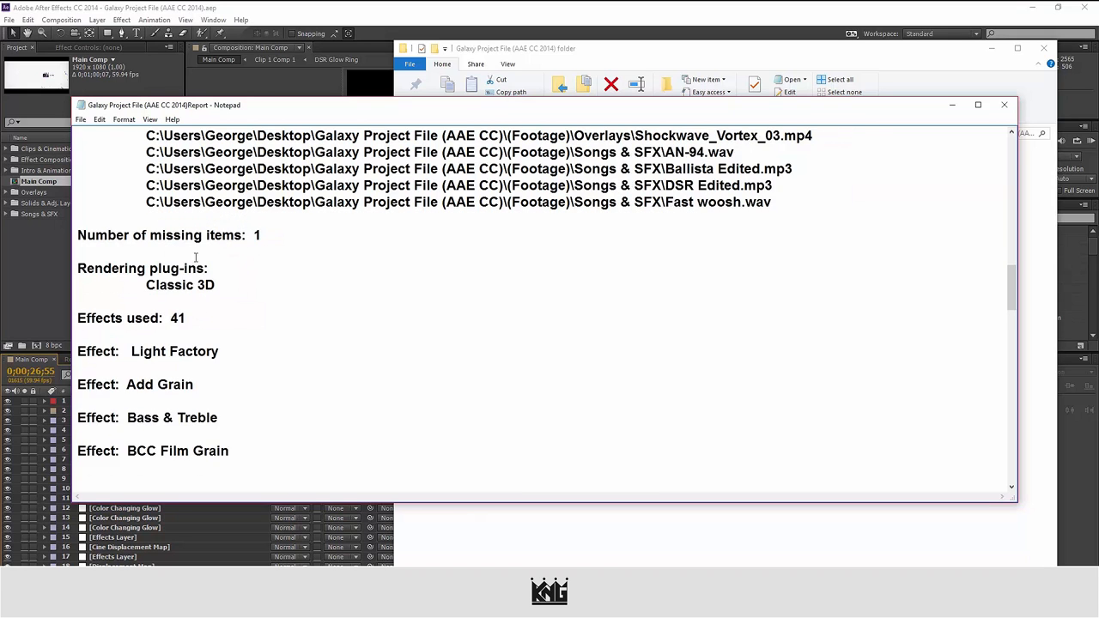
# Step: Scroll the report's effects list down and highlight the Plexus effect entry
pyautogui.scroll(-3)
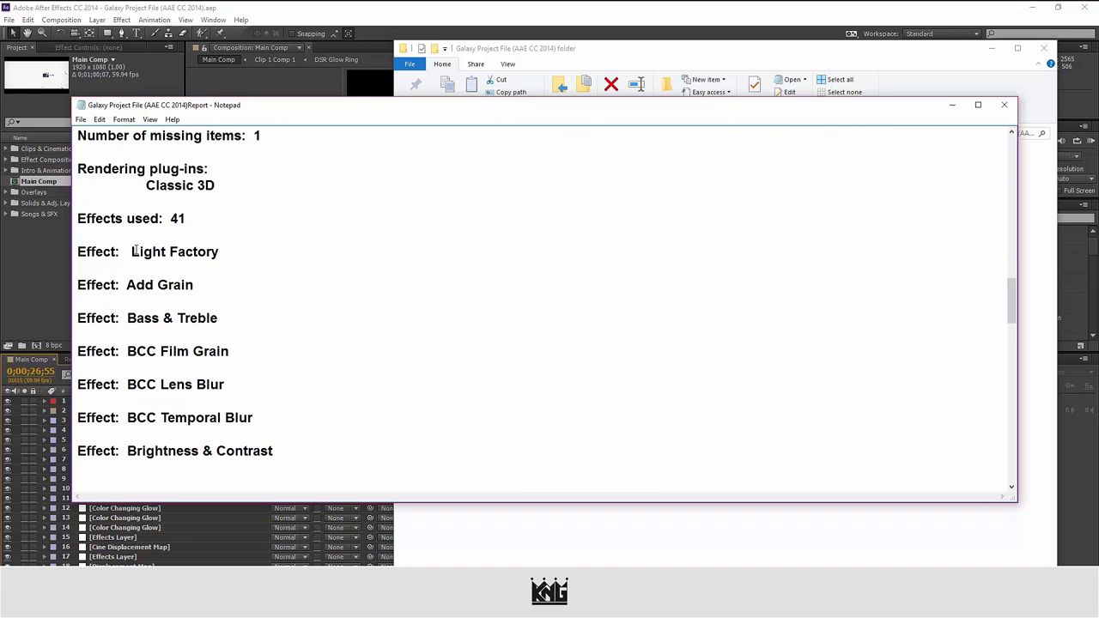
pyautogui.scroll(-3)
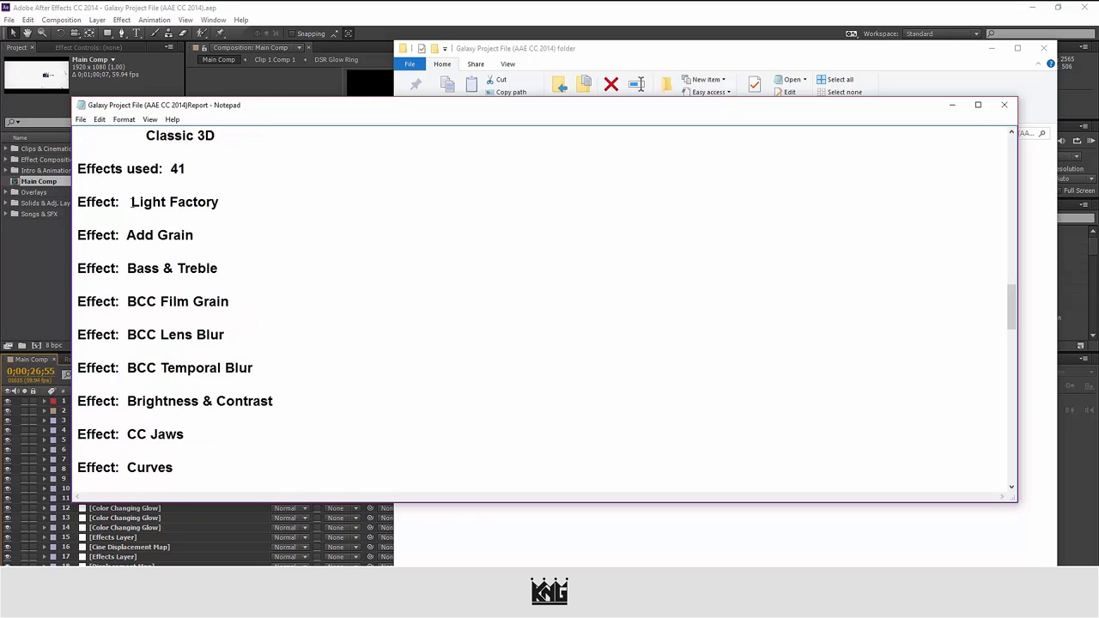
pyautogui.scroll(-3)
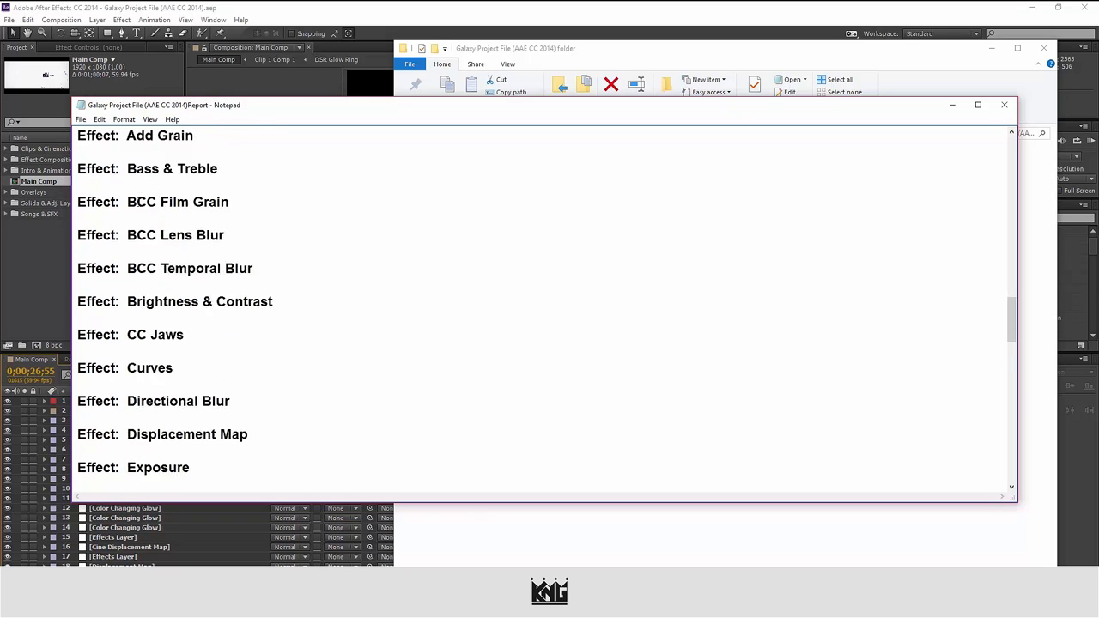
pyautogui.scroll(-3)
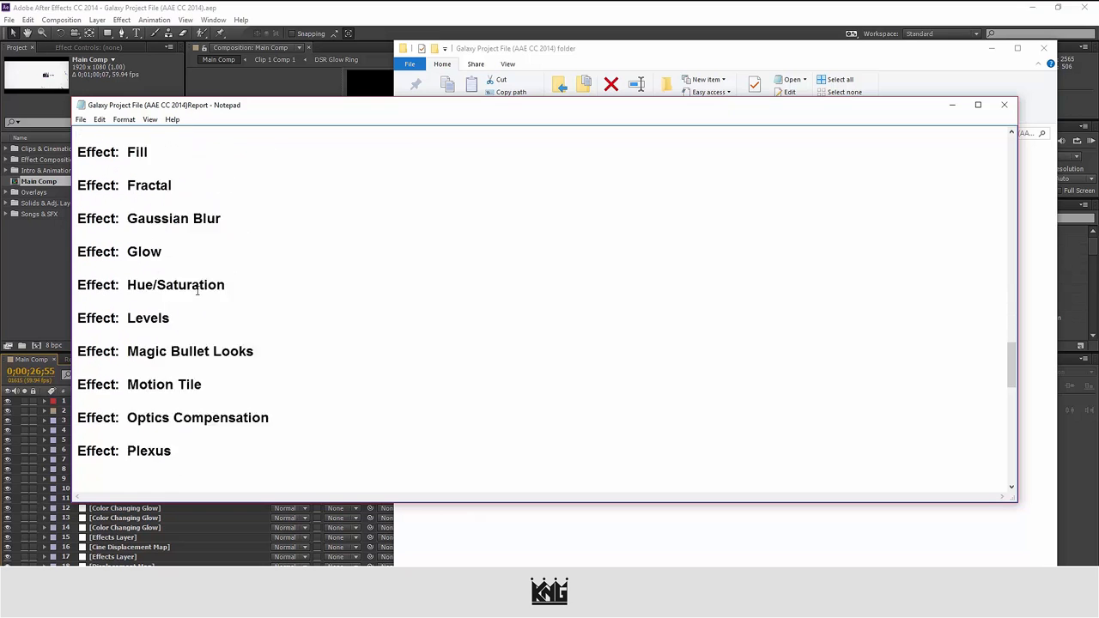
pyautogui.scroll(-3)
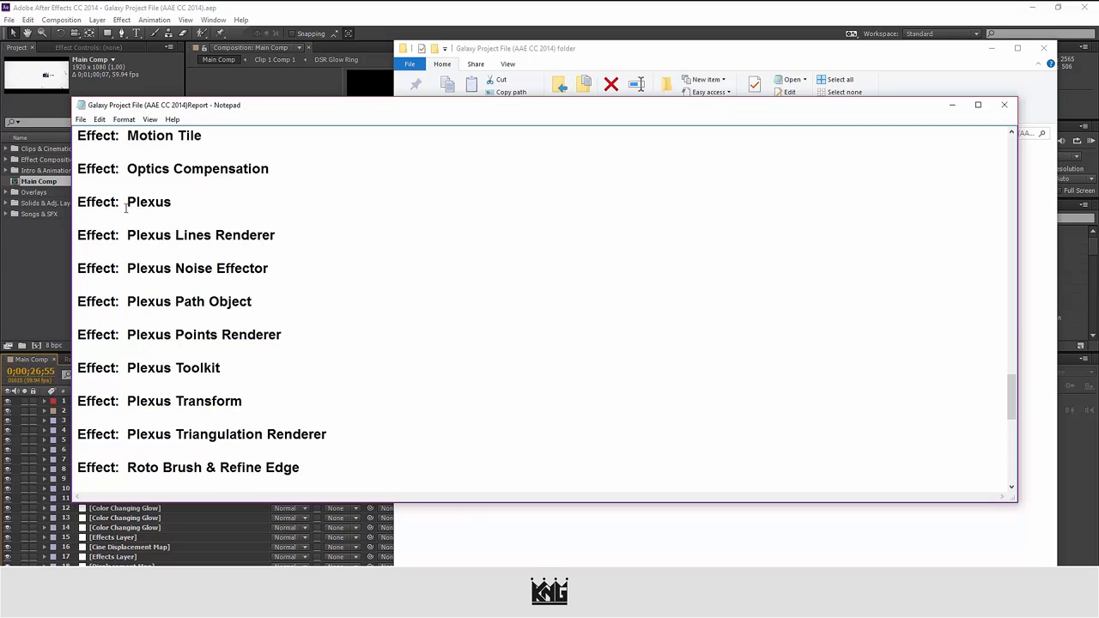
pyautogui.doubleClick(148, 202)
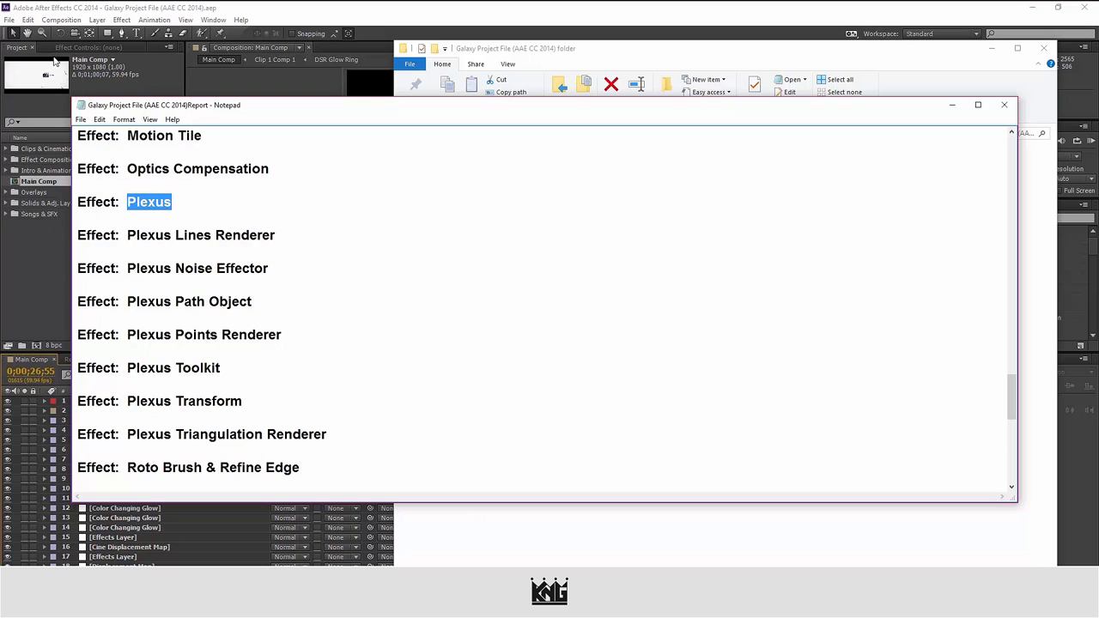
pyautogui.moveTo(184, 249)
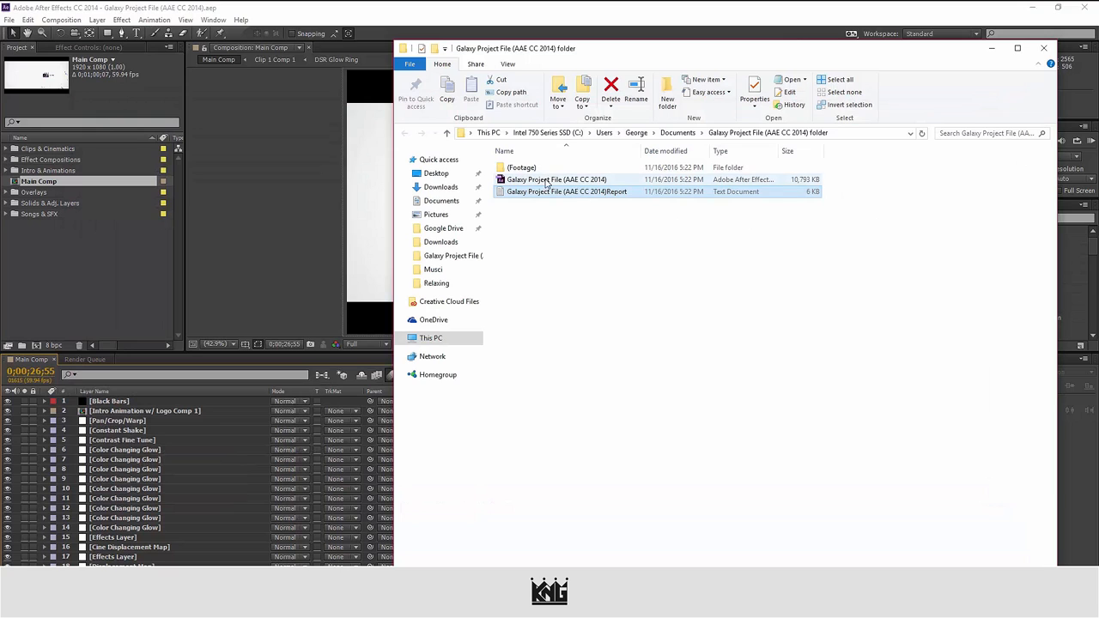
pyautogui.moveTo(521, 167)
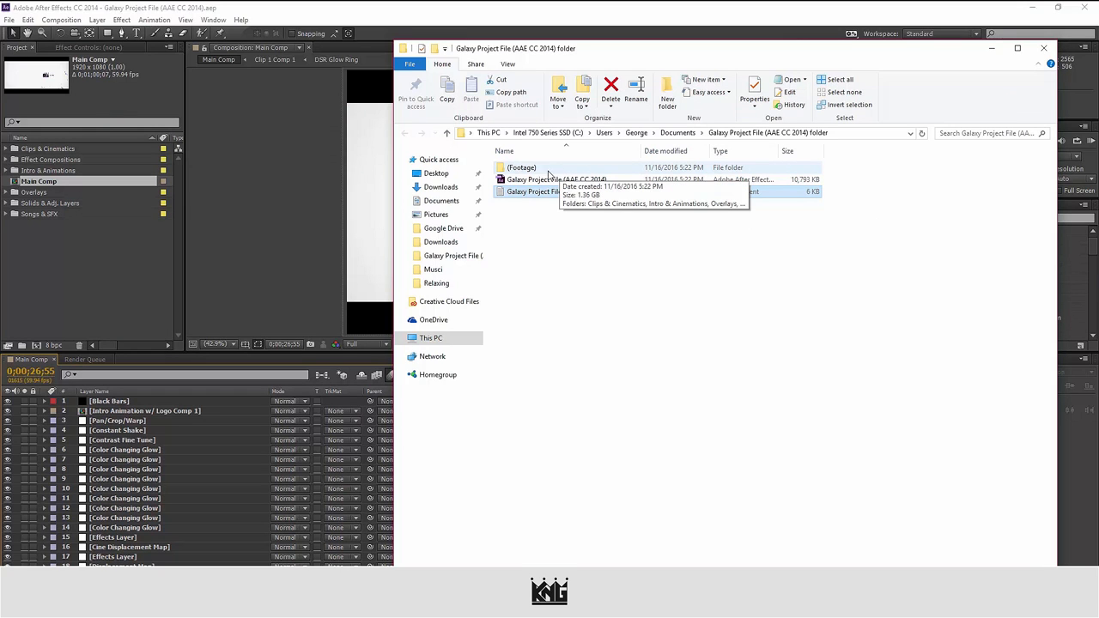
pyautogui.moveTo(531, 175)
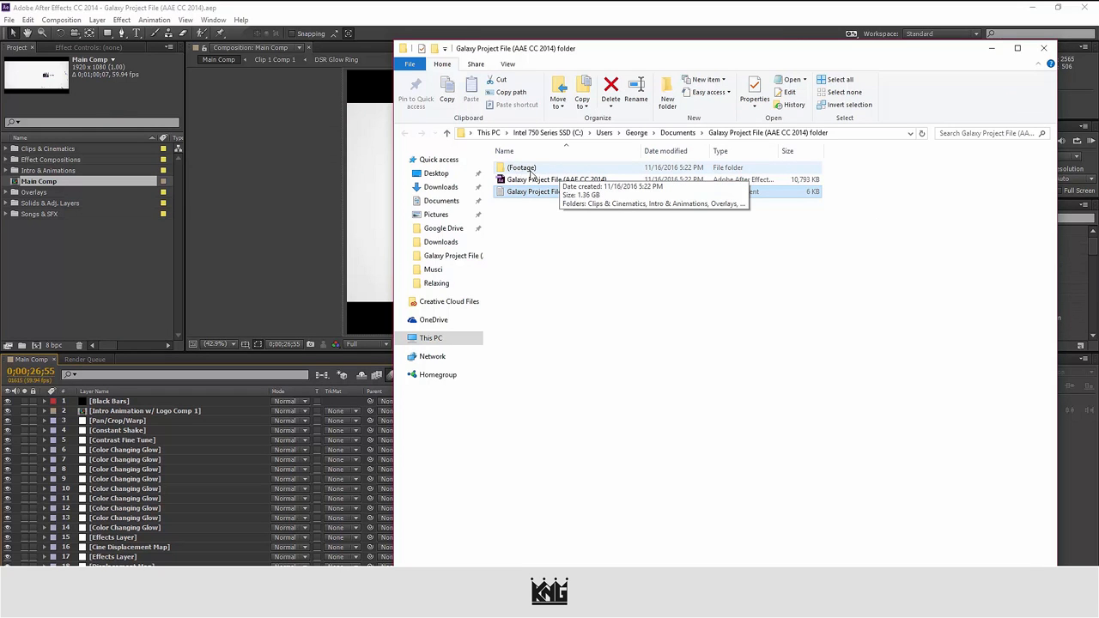
# Step: Browse (Footage), Clips & Cinematics, Cinematics and Songs & SFX, ending back in (Footage)
pyautogui.doubleClick(520, 167)
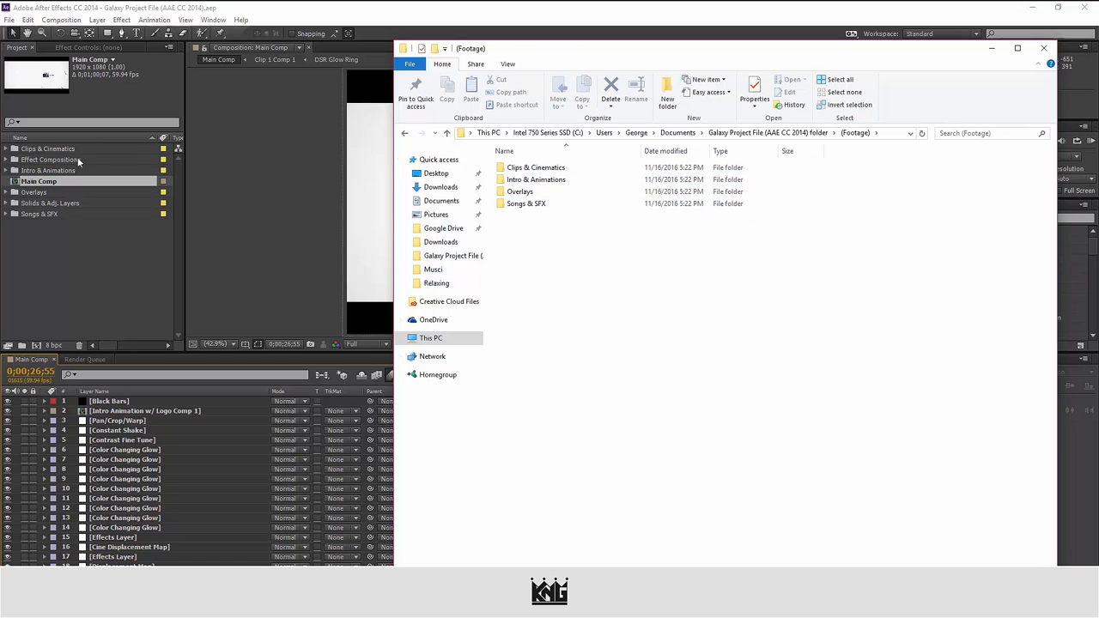
pyautogui.moveTo(536, 179)
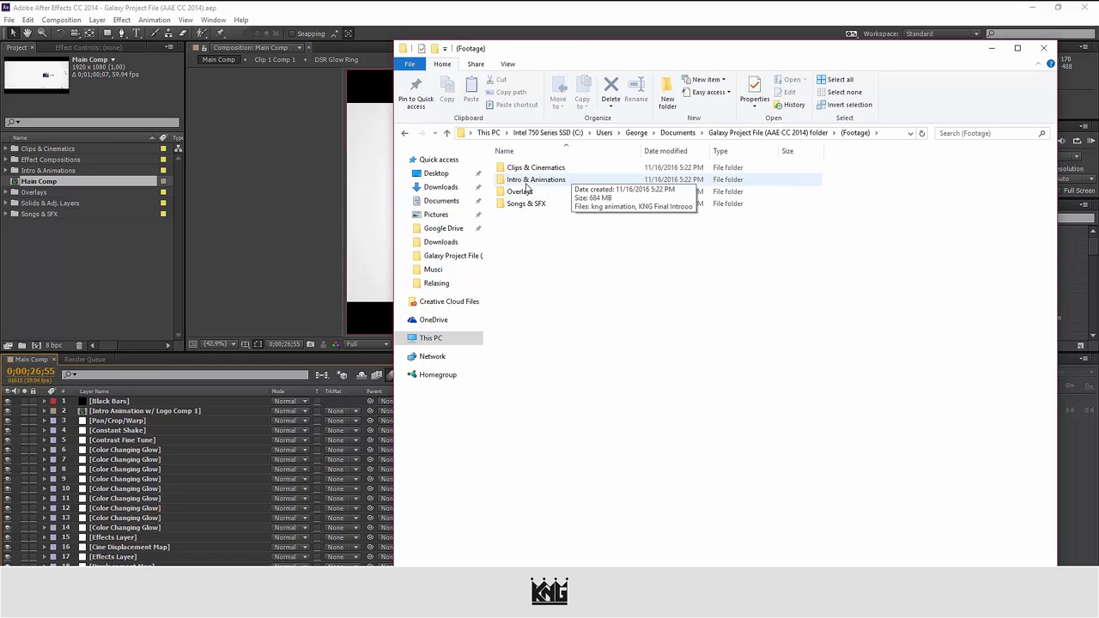
pyautogui.moveTo(534, 168)
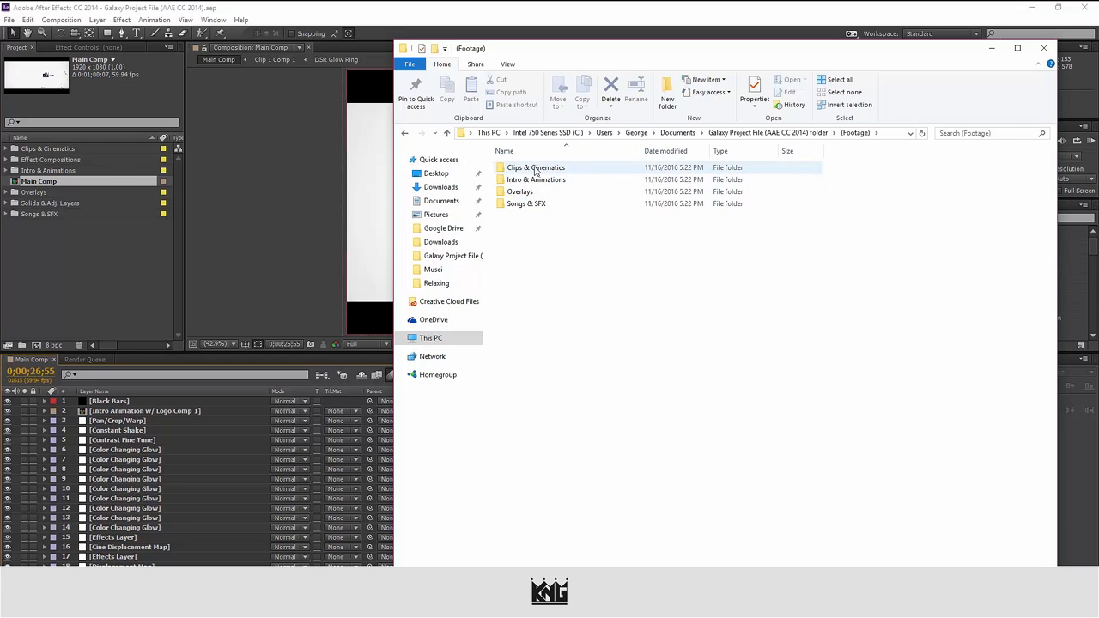
pyautogui.doubleClick(535, 168)
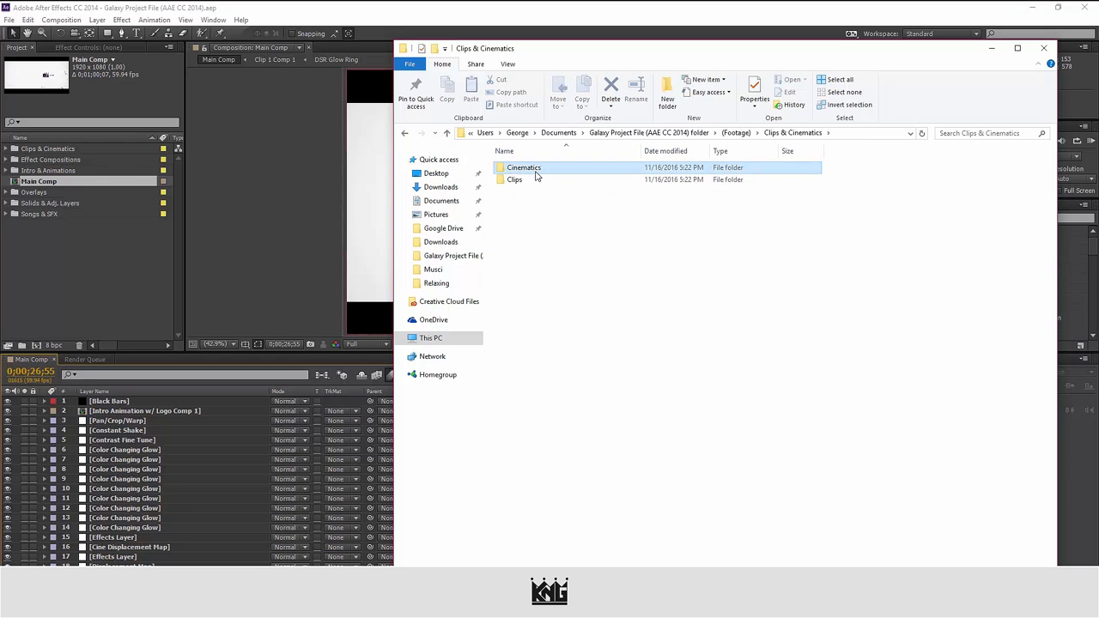
pyautogui.doubleClick(523, 168)
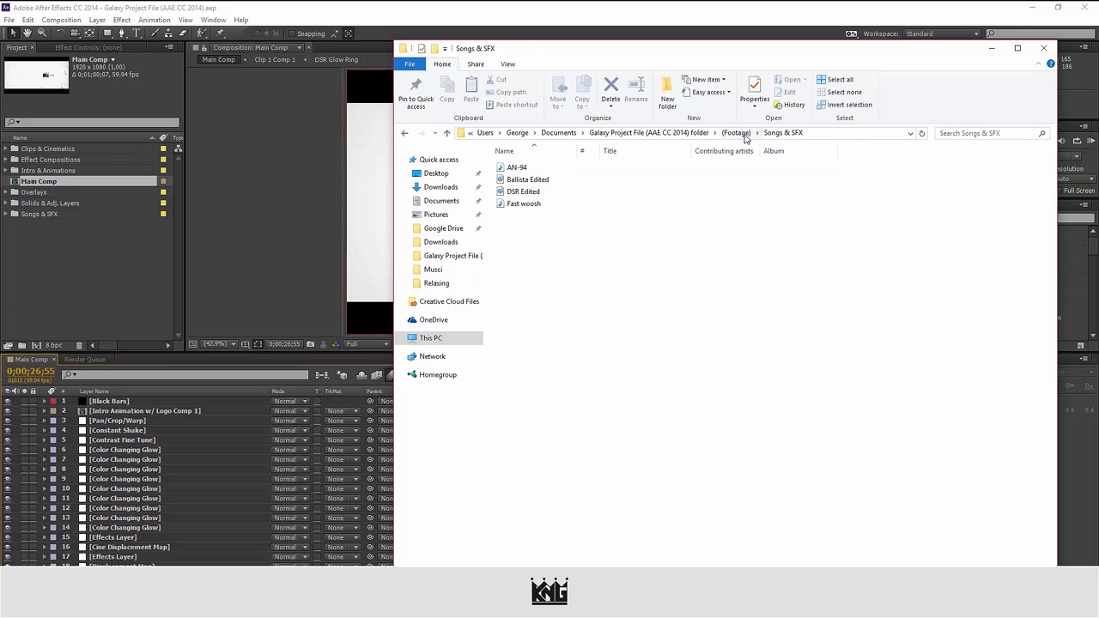
pyautogui.click(525, 190)
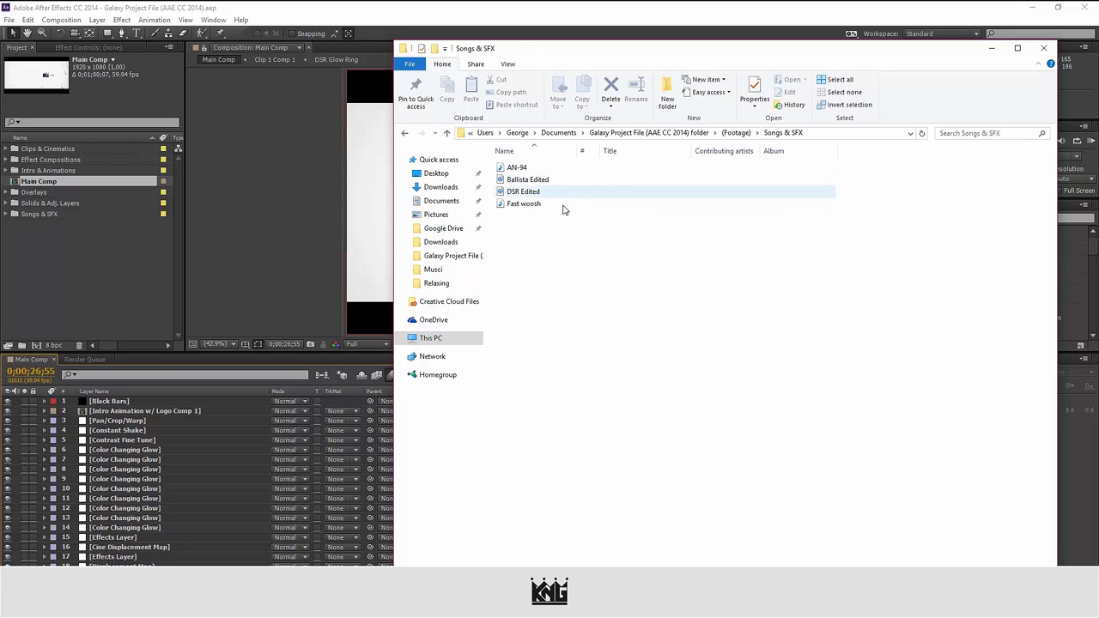
pyautogui.click(596, 228)
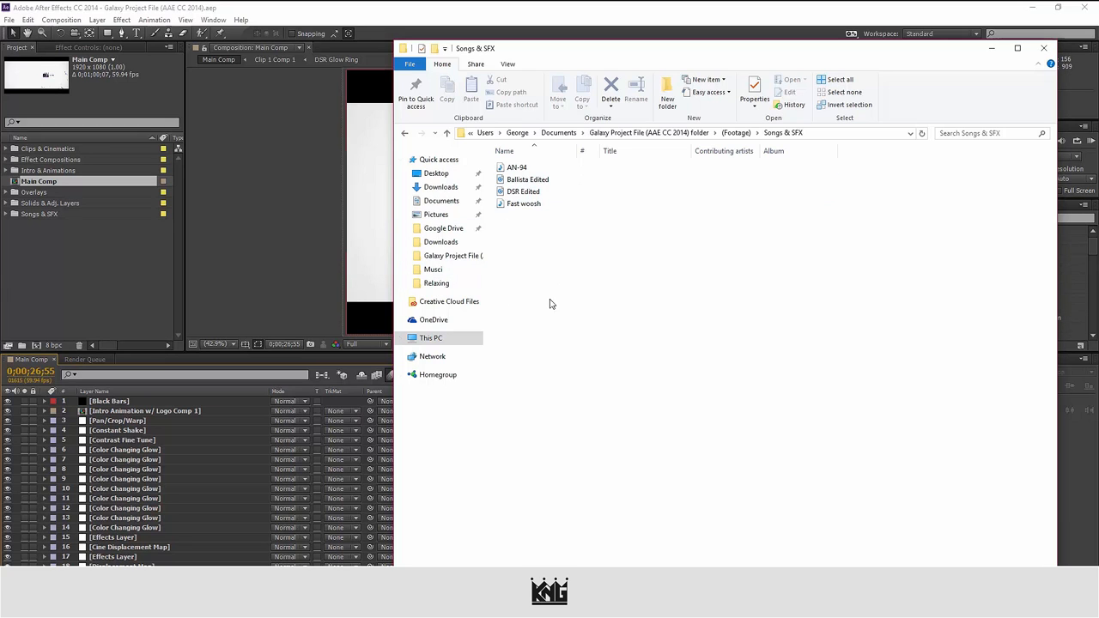
pyautogui.click(524, 203)
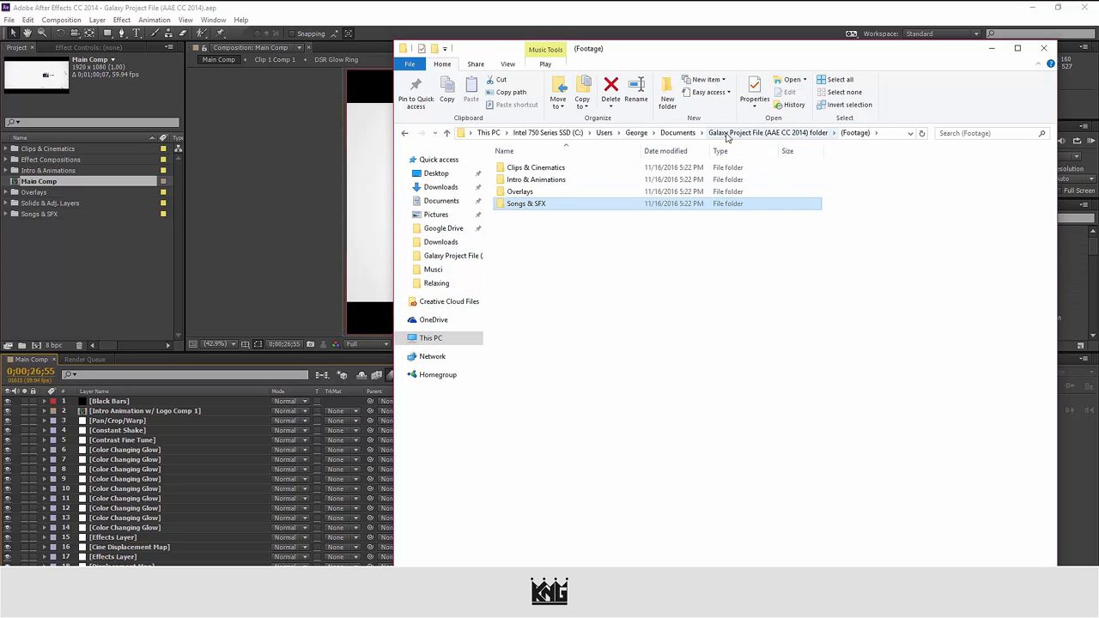
# Step: Review the project folder's properties (1.37 GB, 33 files, 7 folders) from Documents
pyautogui.doubleClick(537, 180)
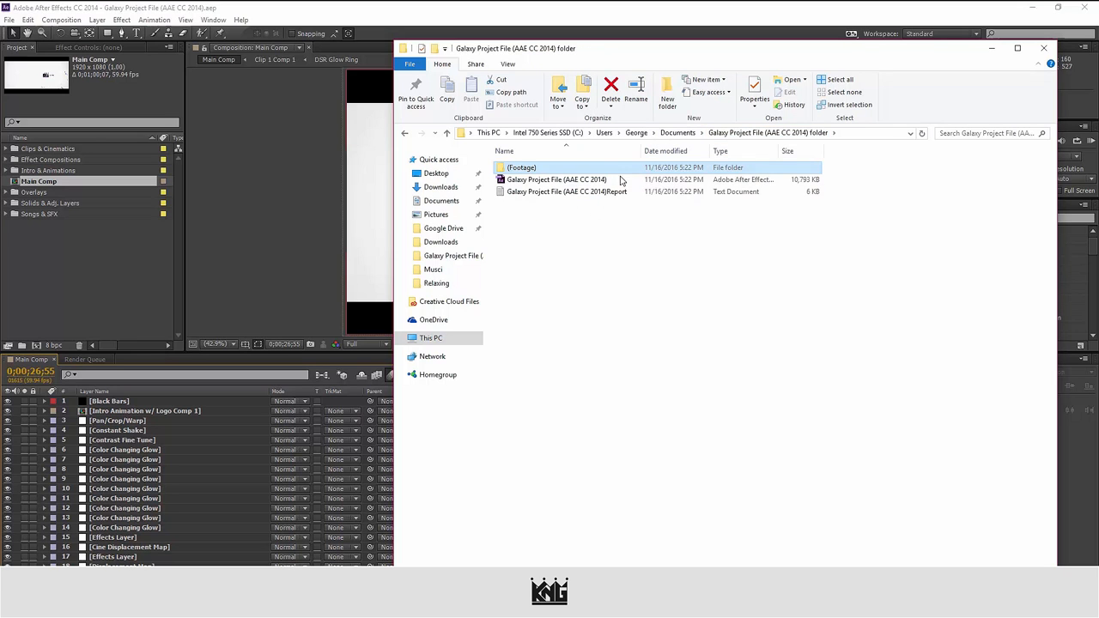
pyautogui.click(677, 132)
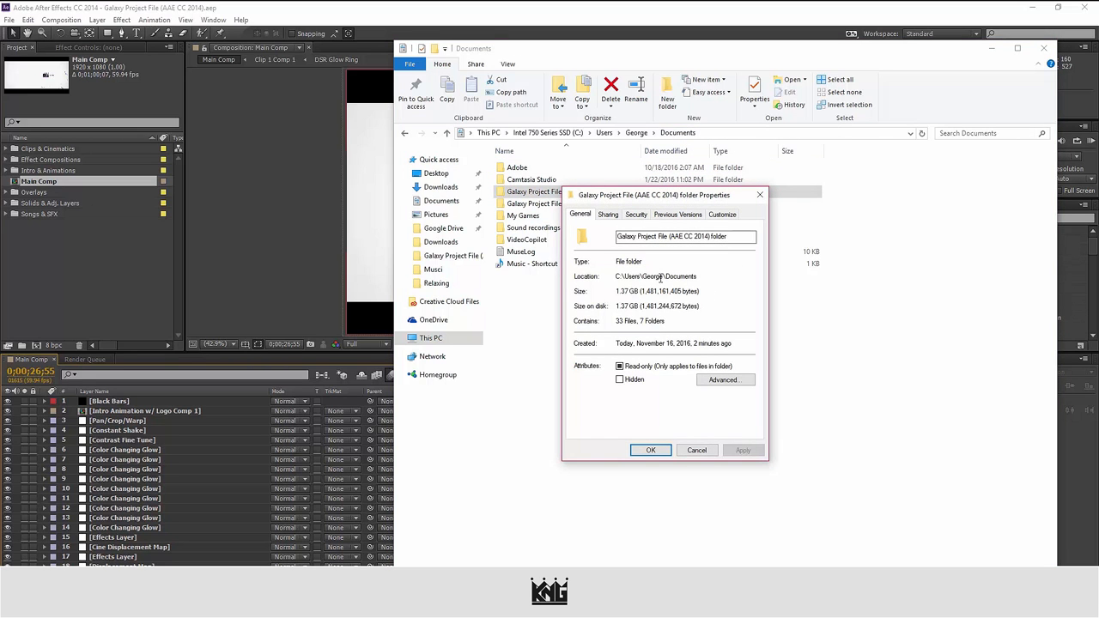
pyautogui.click(650, 450)
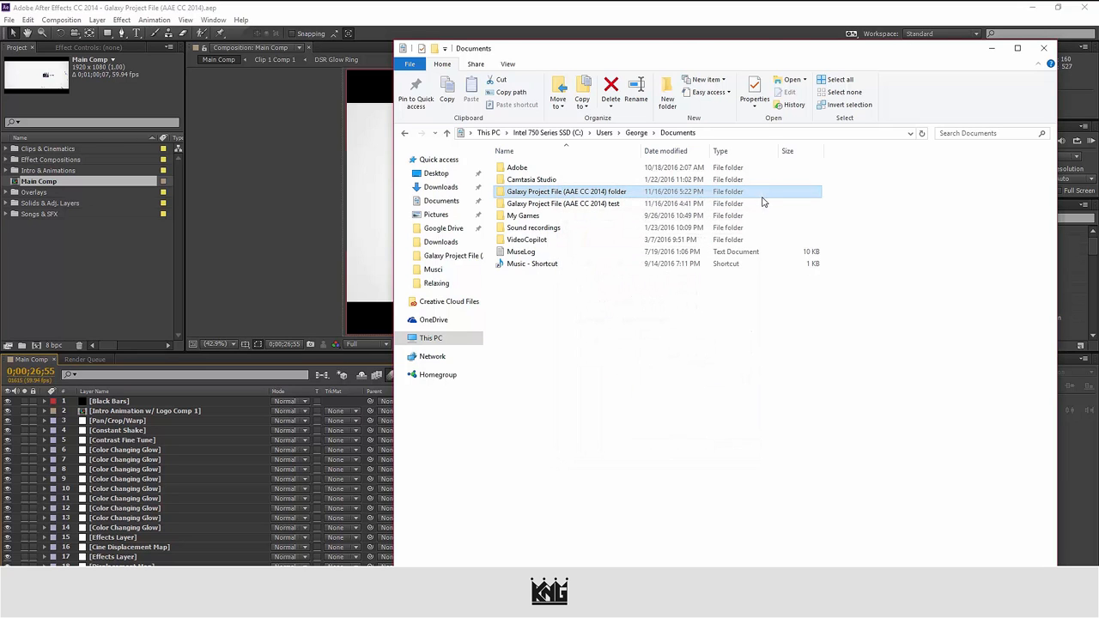